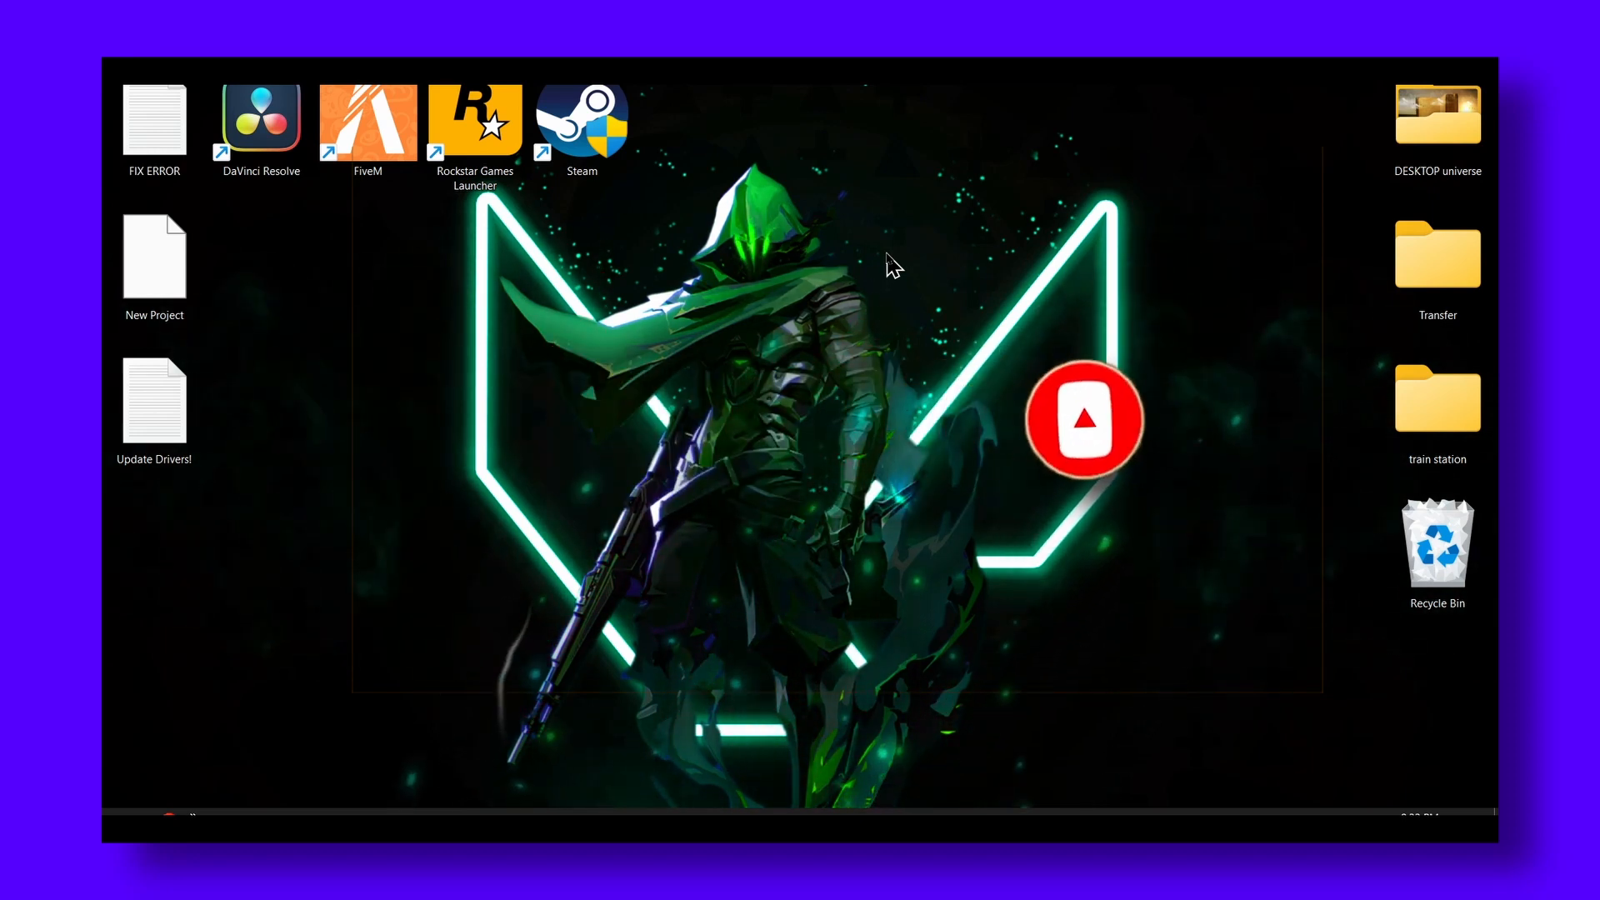
Search 'windows update' from Start and land on the Windows Update page in a restored-down Settings window
{"action": "left_click", "coordinate": [1084, 421]}
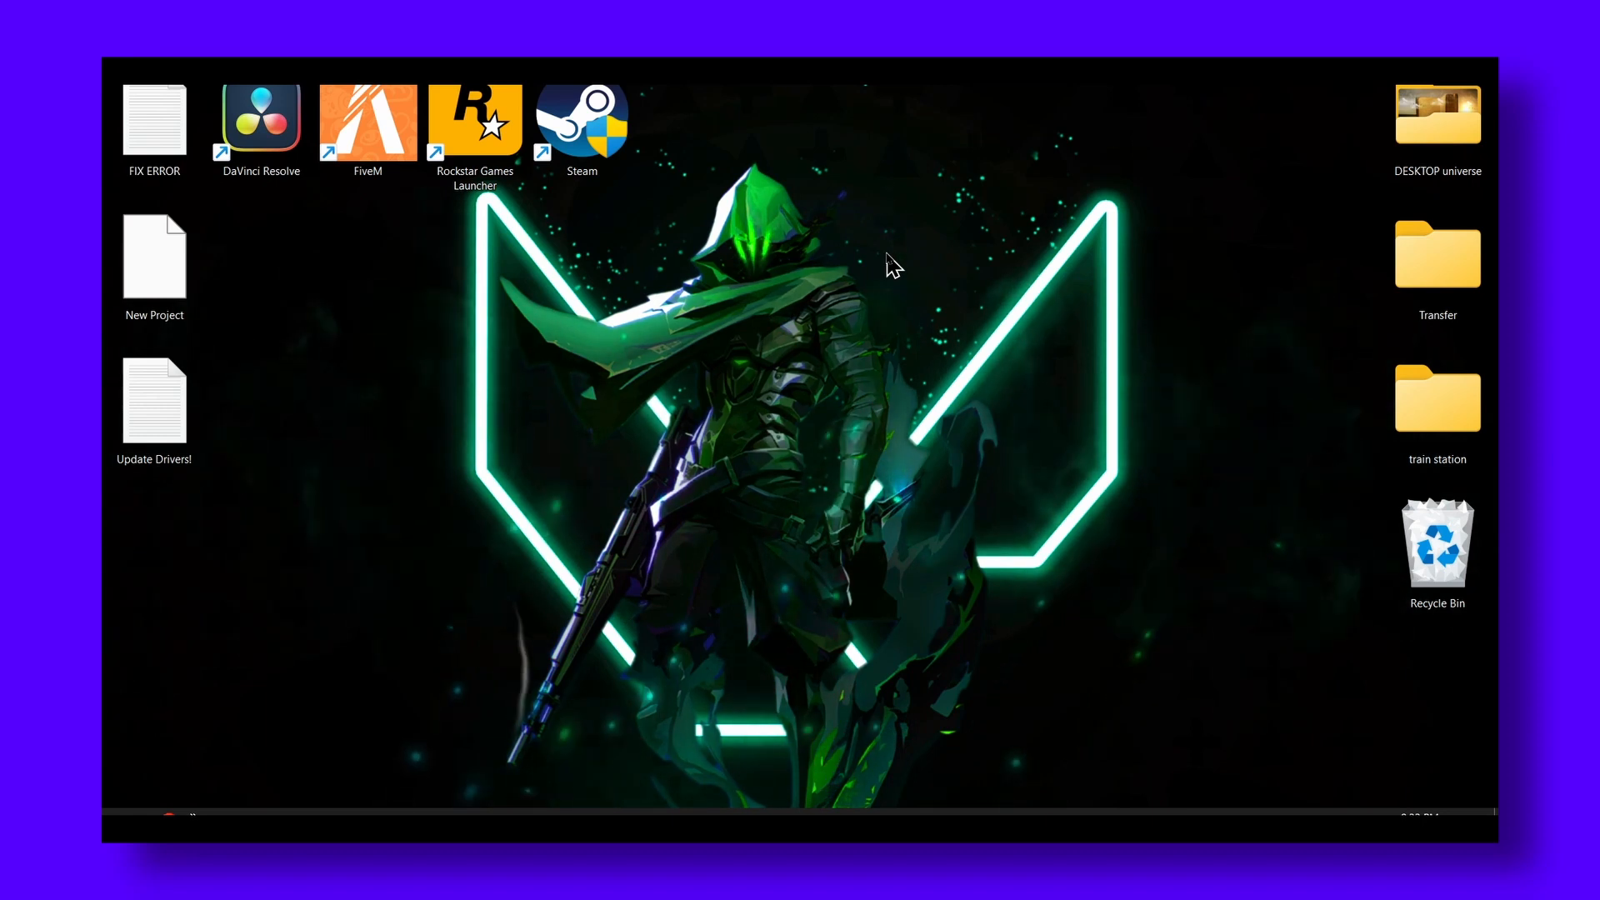
{"action": "mouse_move", "coordinate": [965, 638]}
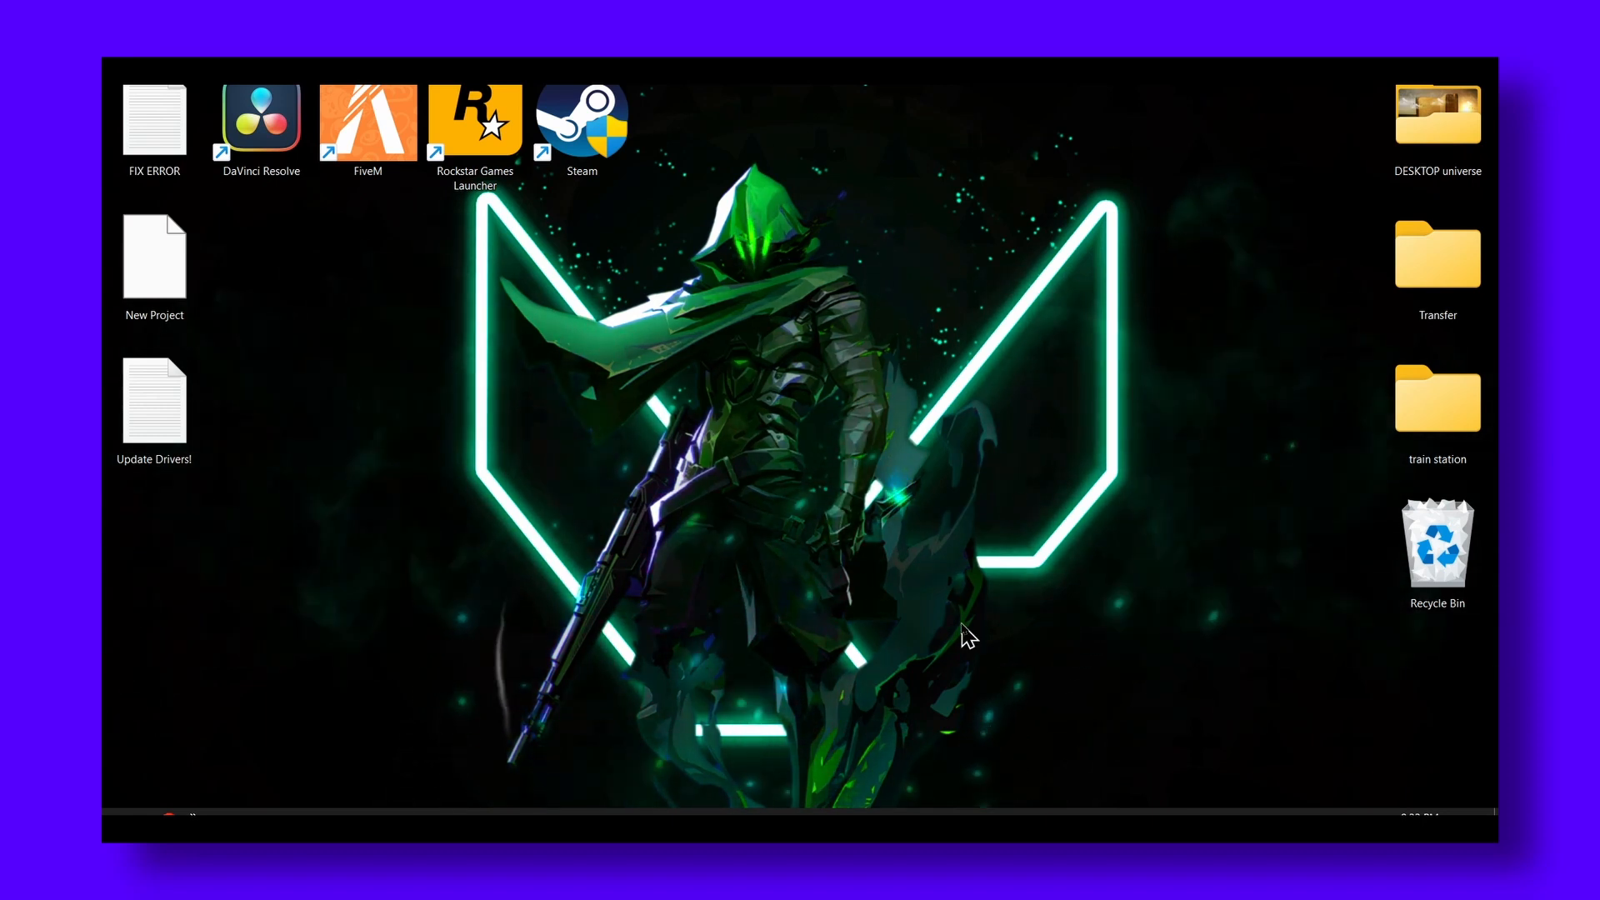
{"action": "type", "text": "wi"}
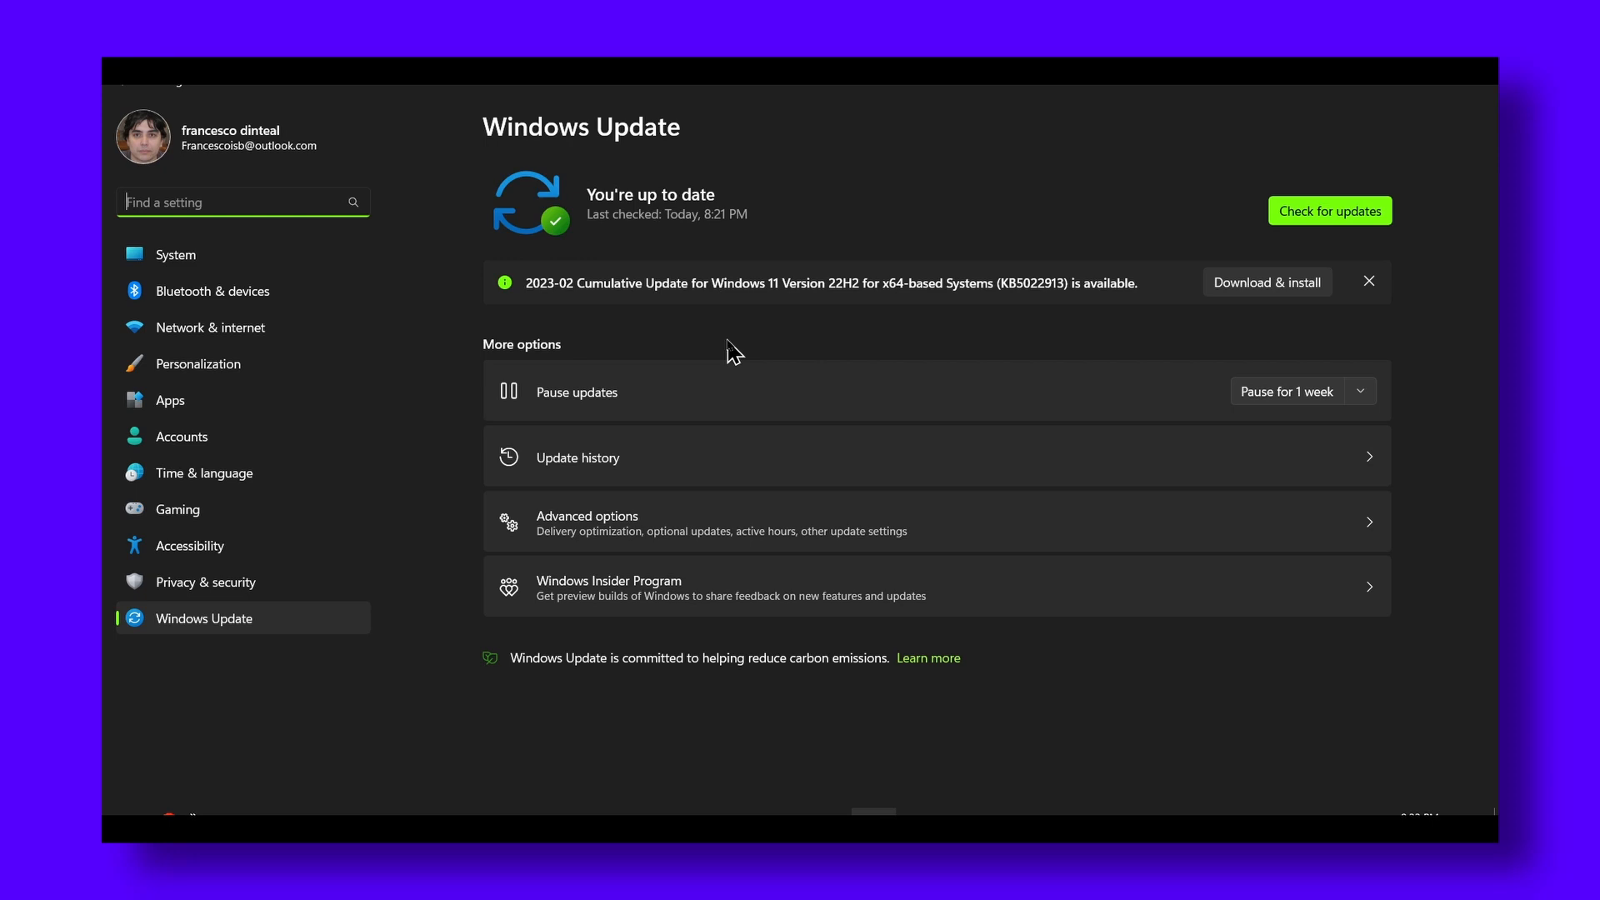
{"action": "mouse_move", "coordinate": [743, 352]}
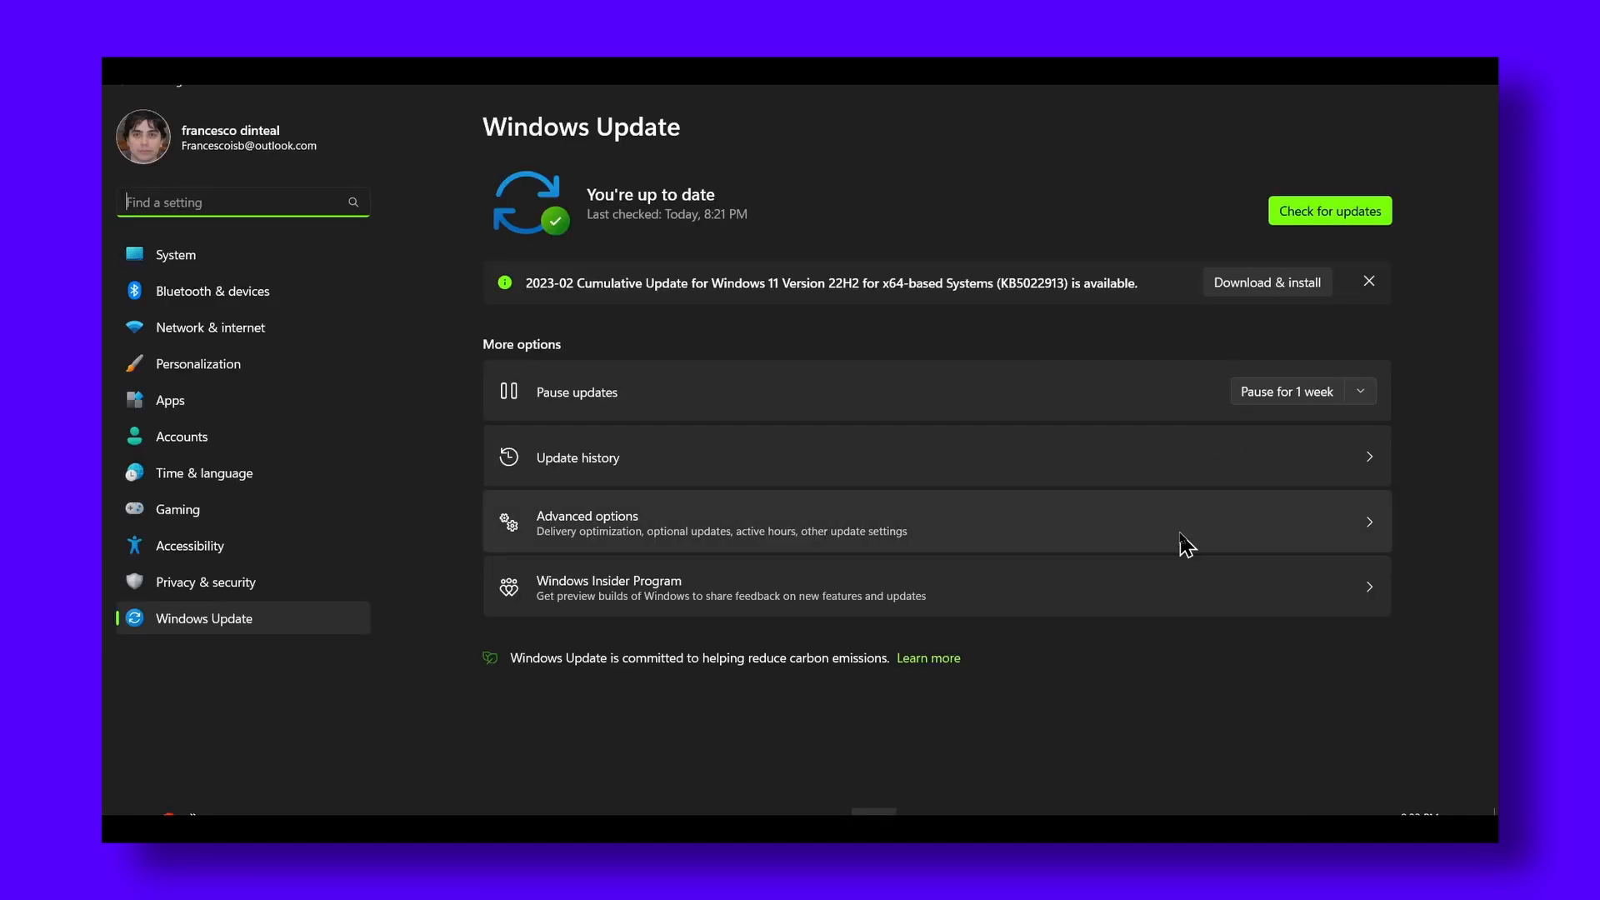
{"action": "left_click", "coordinate": [960, 146]}
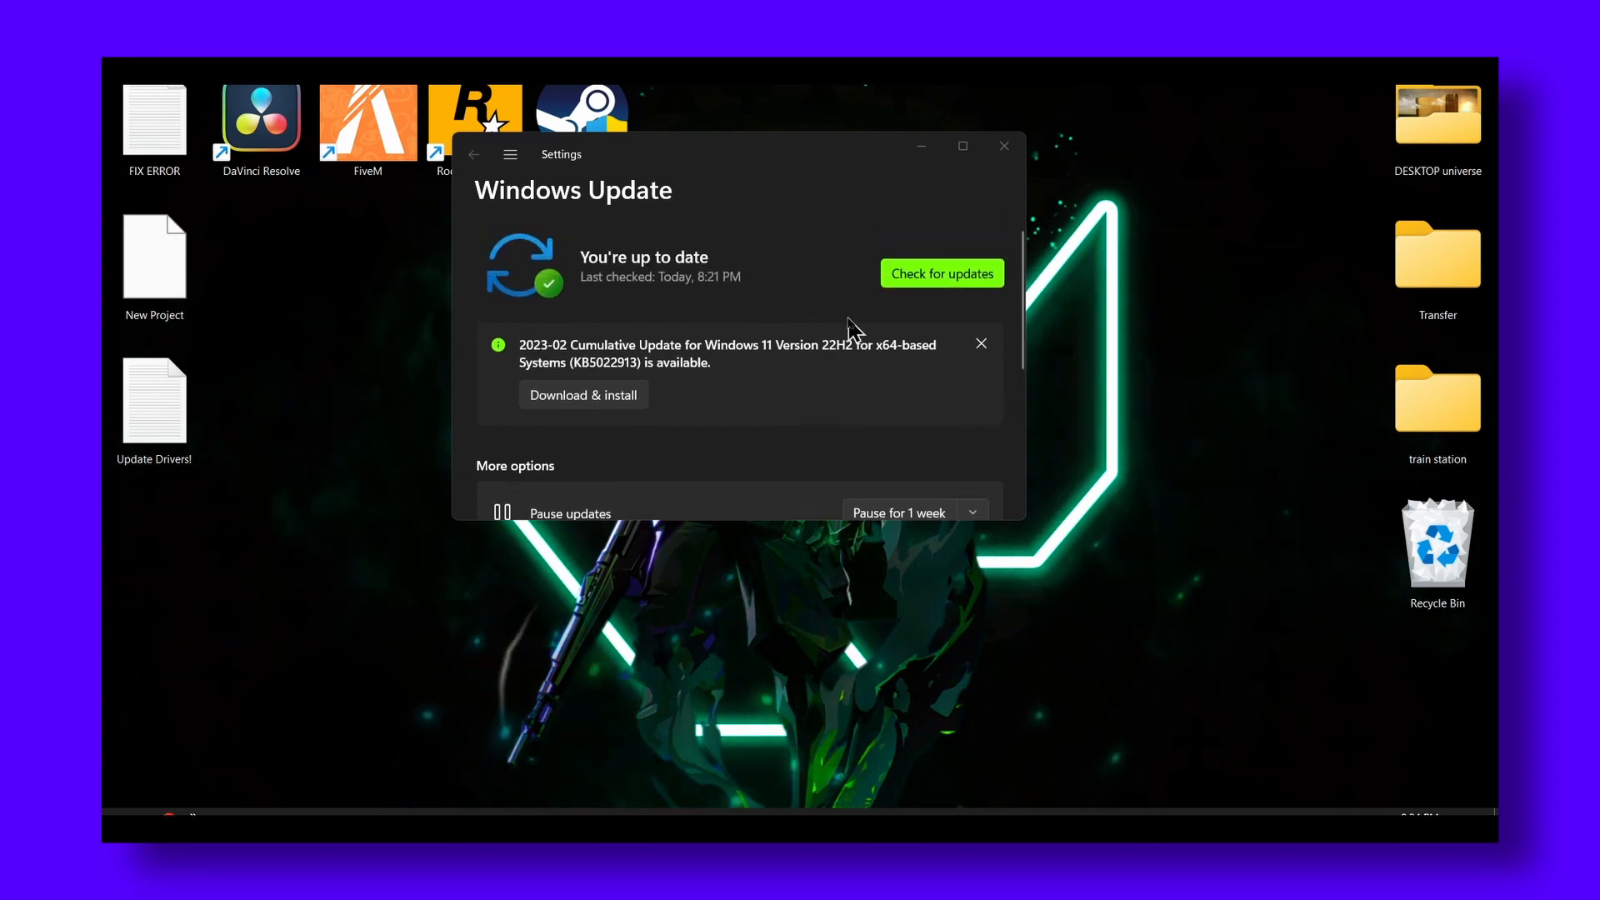
Reach Optional updates via Advanced options, listing the cumulative and driver updates
{"action": "left_click", "coordinate": [980, 343]}
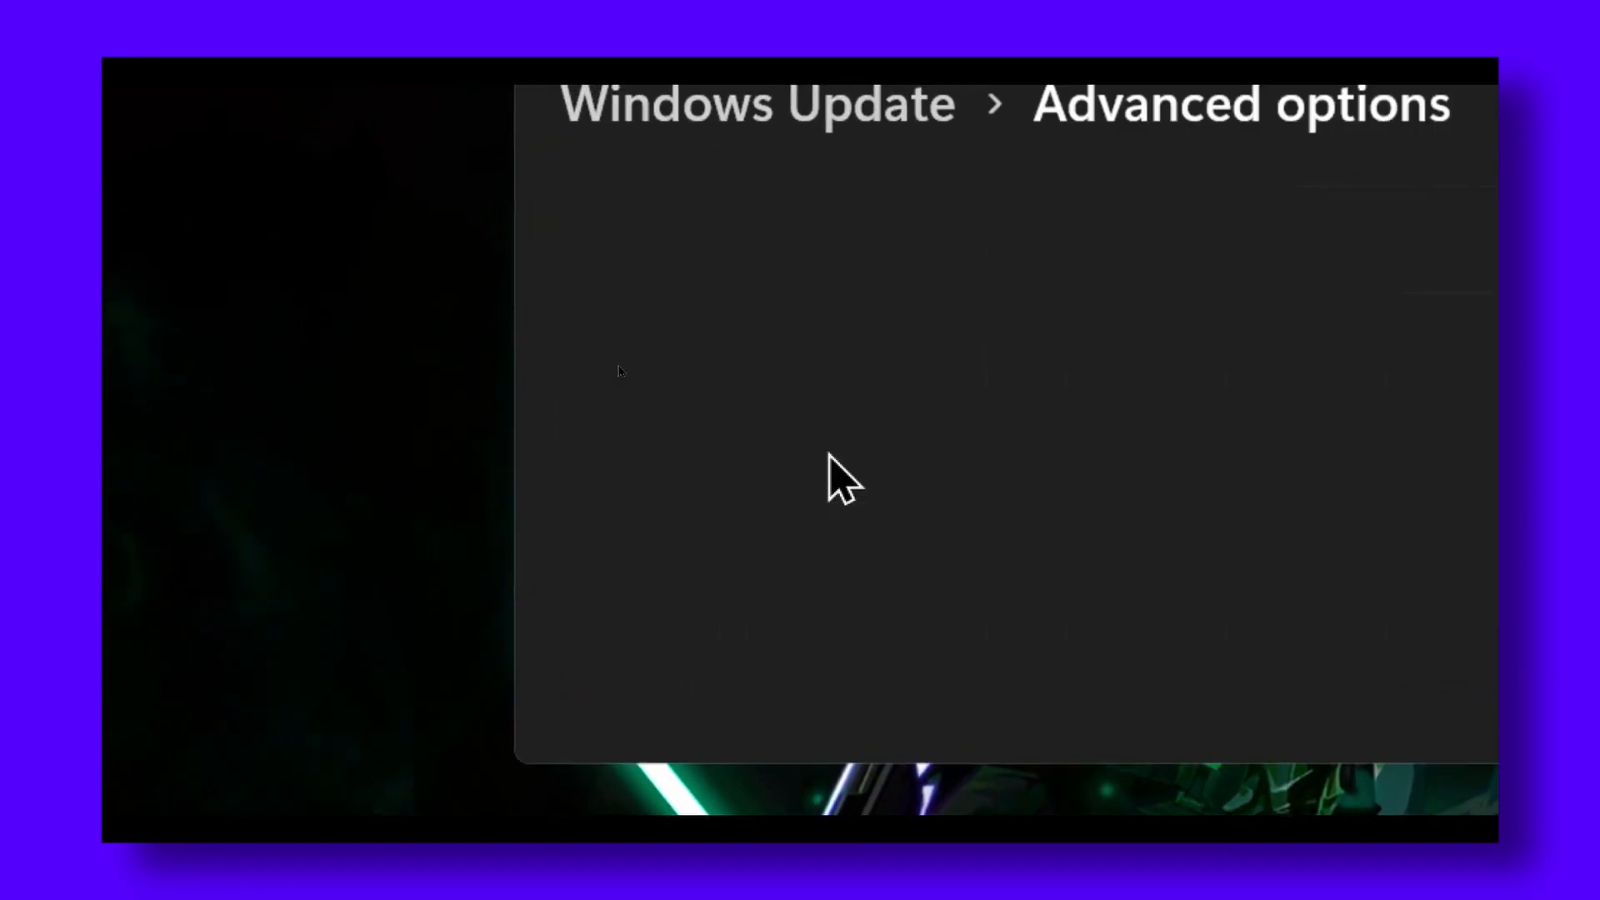
{"action": "scroll", "scroll_direction": "down", "scroll_amount": 3}
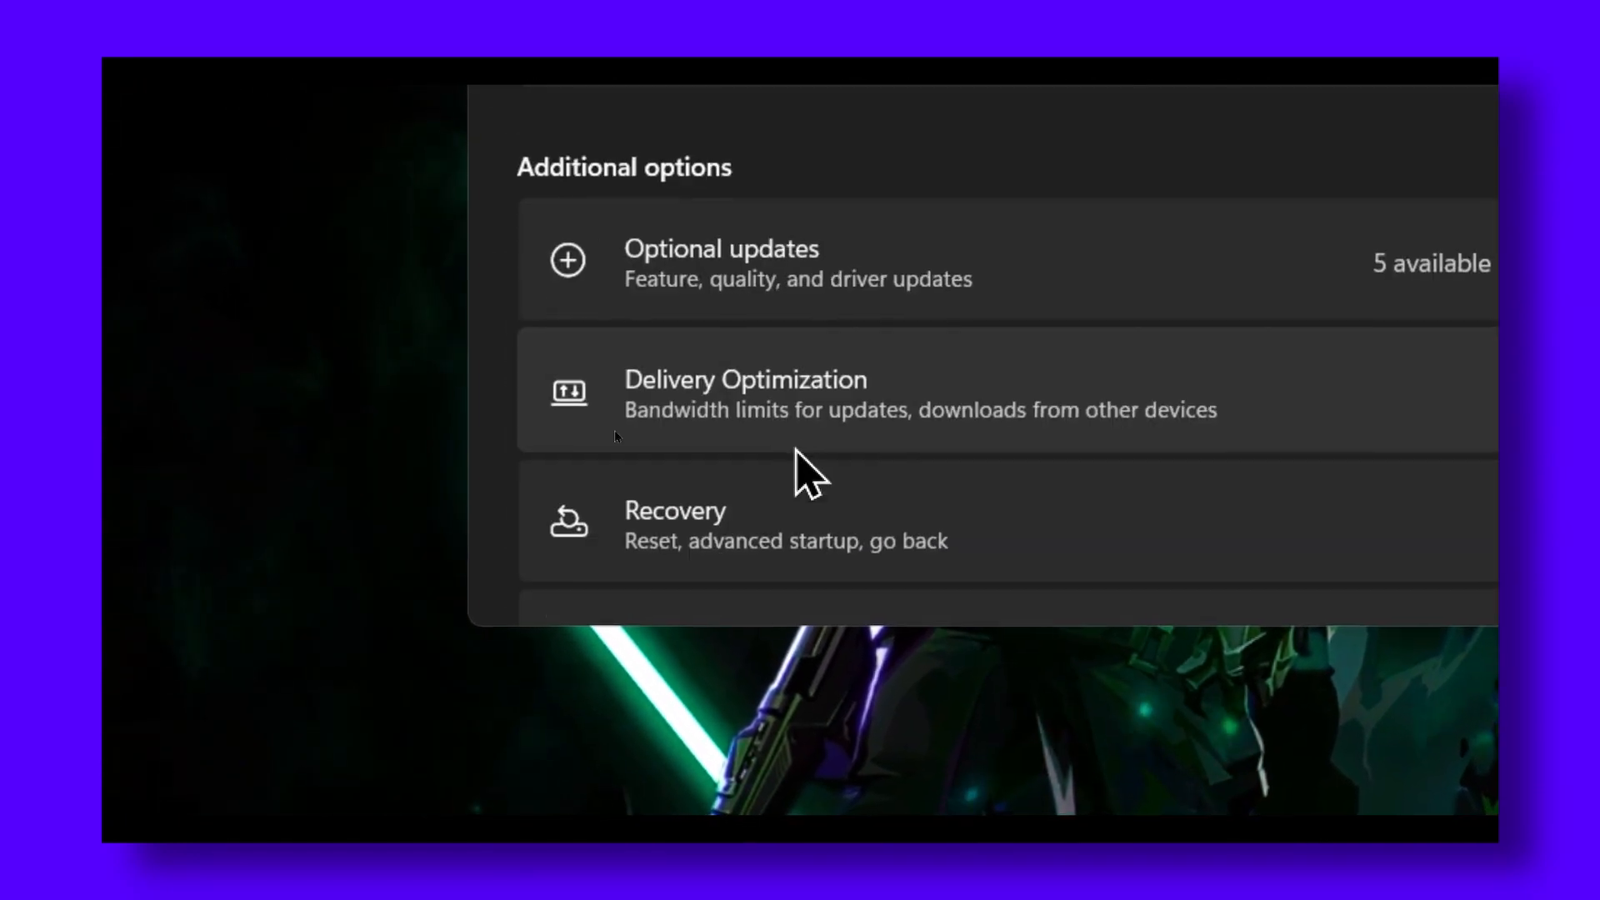
{"action": "left_click", "coordinate": [720, 262]}
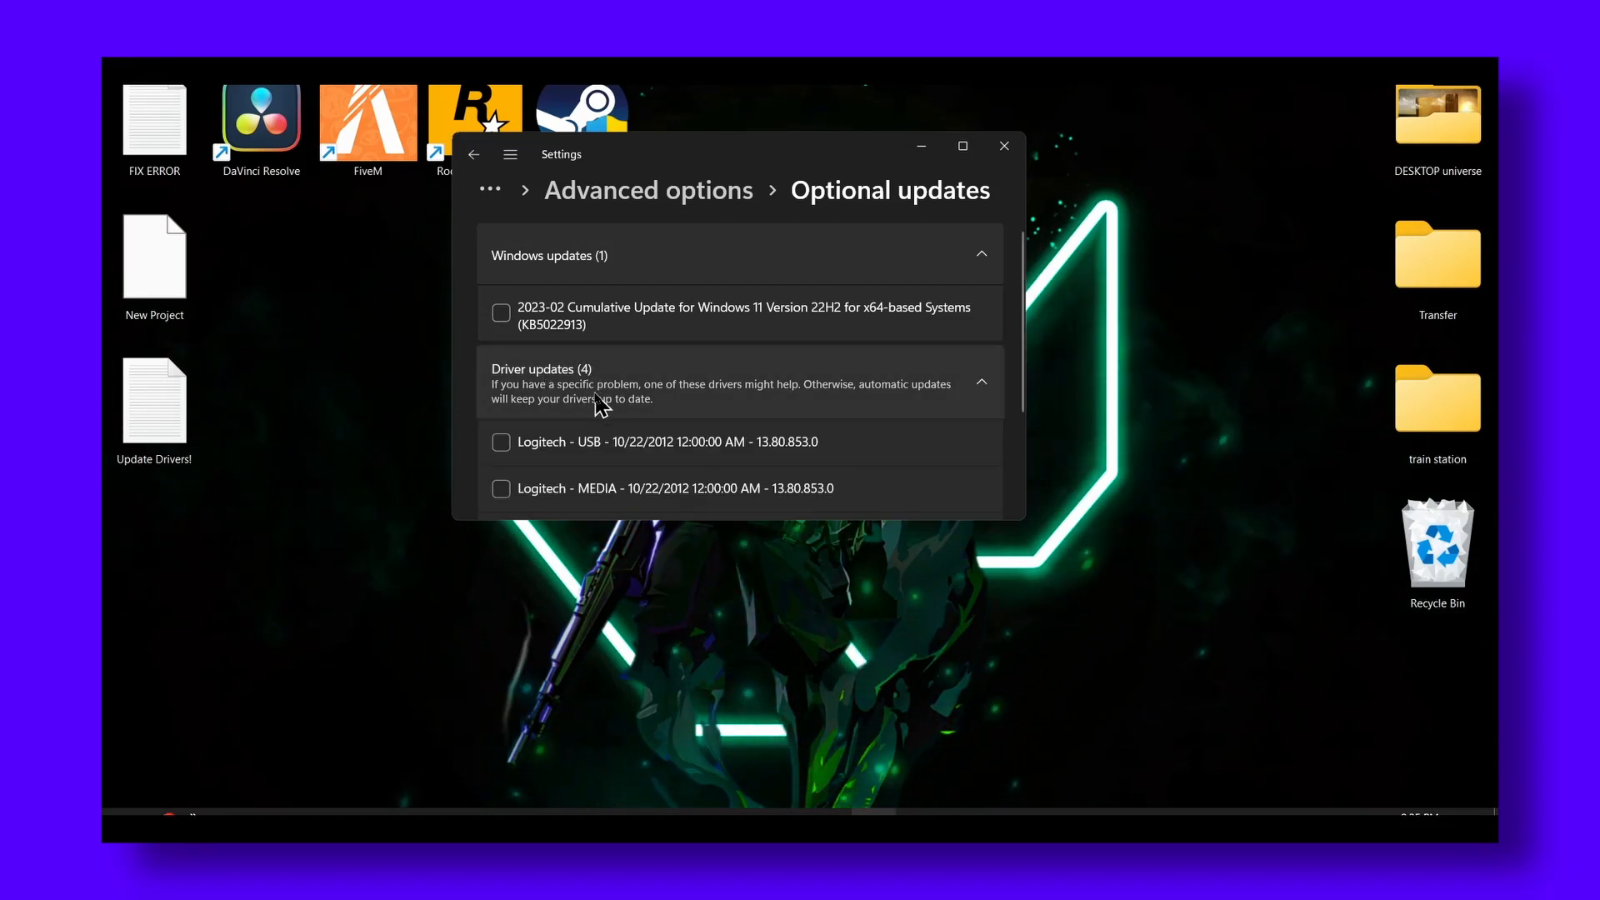
{"action": "left_click", "coordinate": [961, 146]}
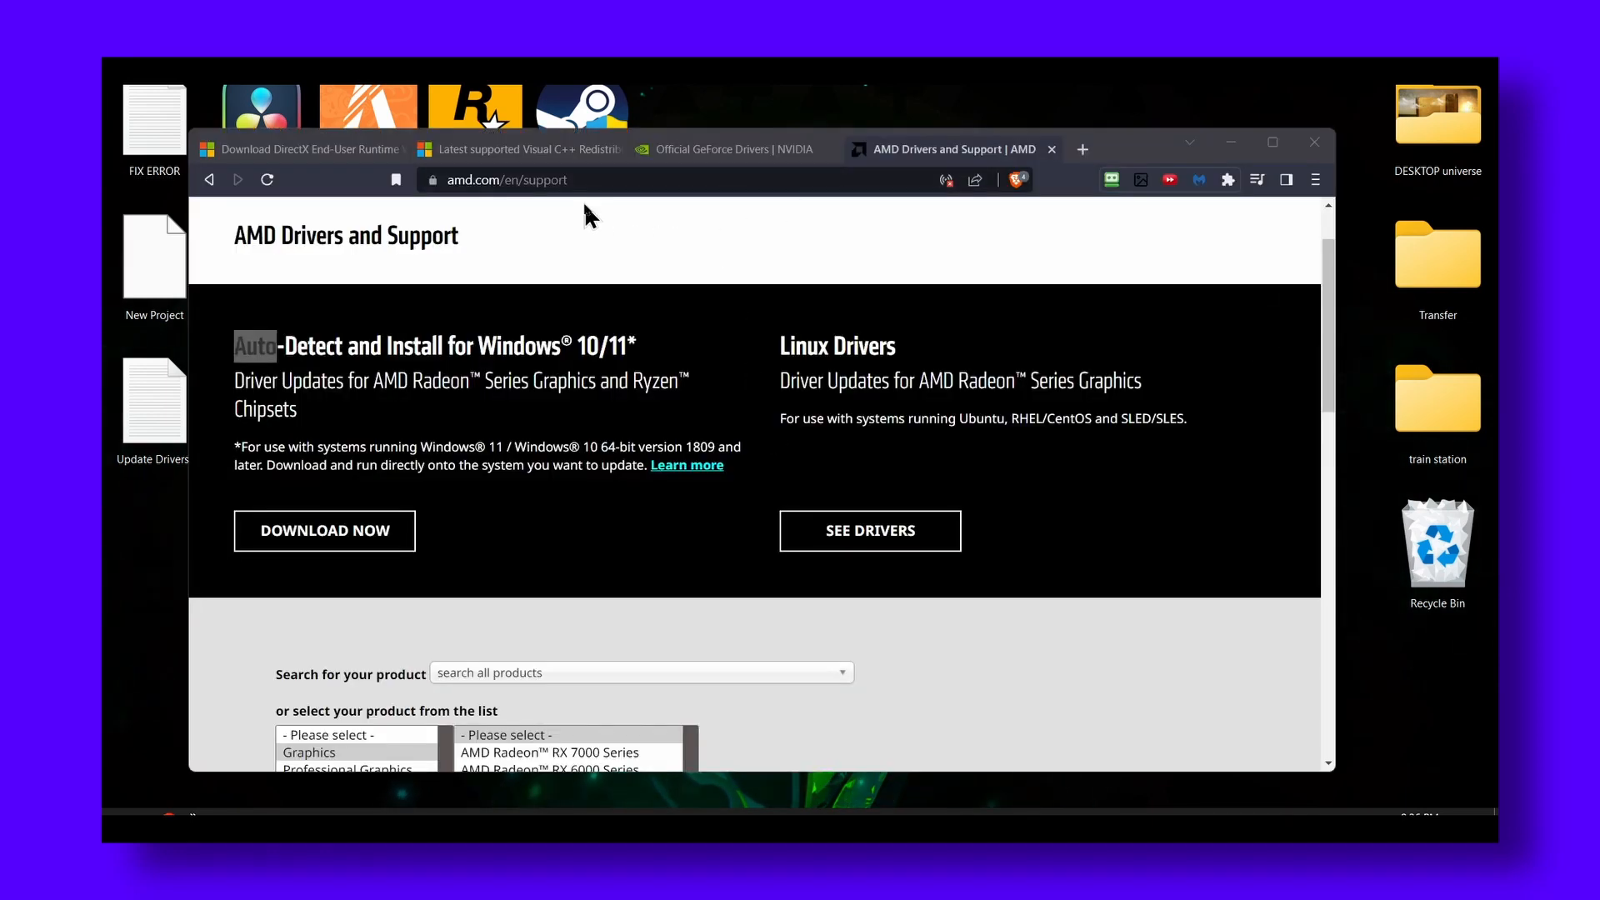
Download the DirectX End-User Runtime web installer from the Microsoft Download Center tab
{"action": "left_click", "coordinate": [302, 148]}
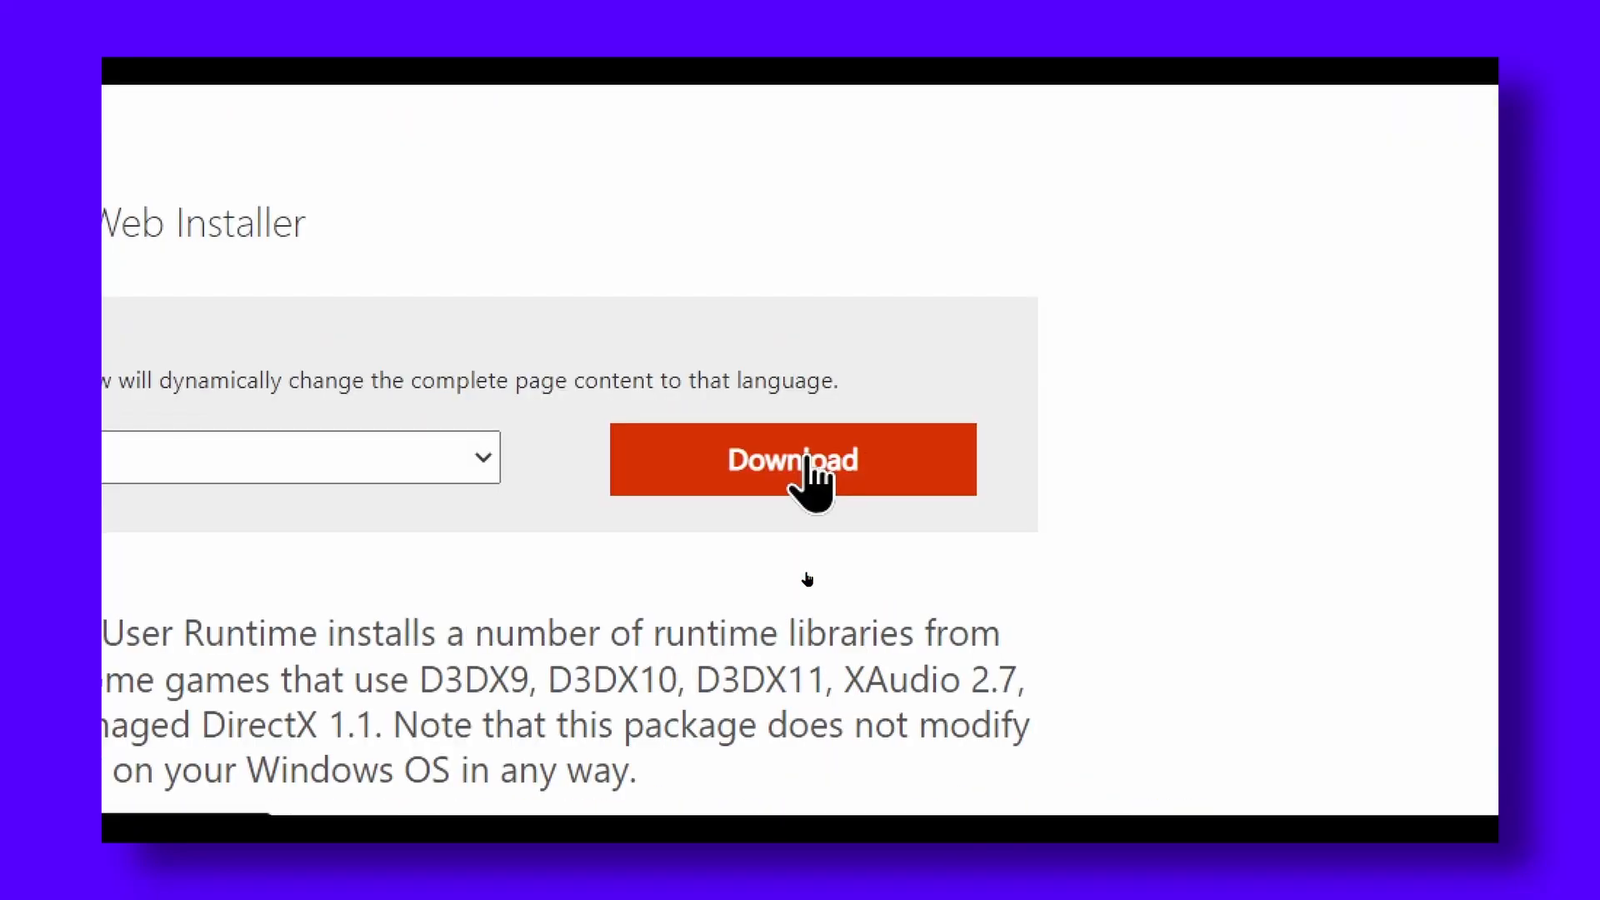
{"action": "left_click", "coordinate": [519, 149]}
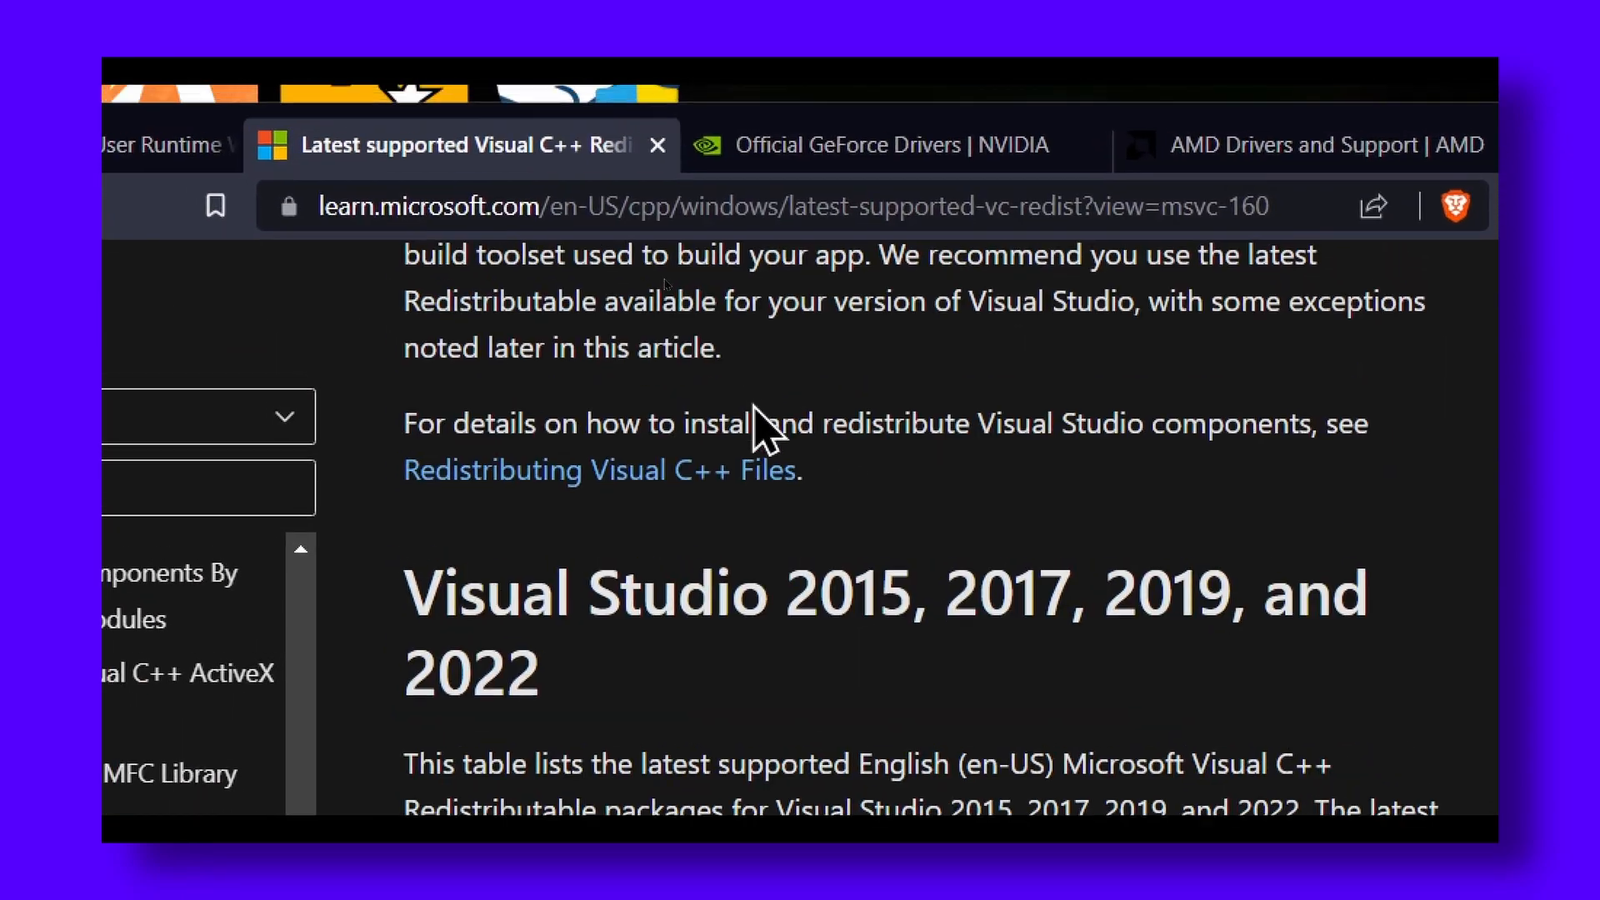
Download vc_redist.x64.exe from the Visual C++ Redistributable table on Microsoft Learn
{"action": "scroll", "scroll_direction": "up", "scroll_amount": 3}
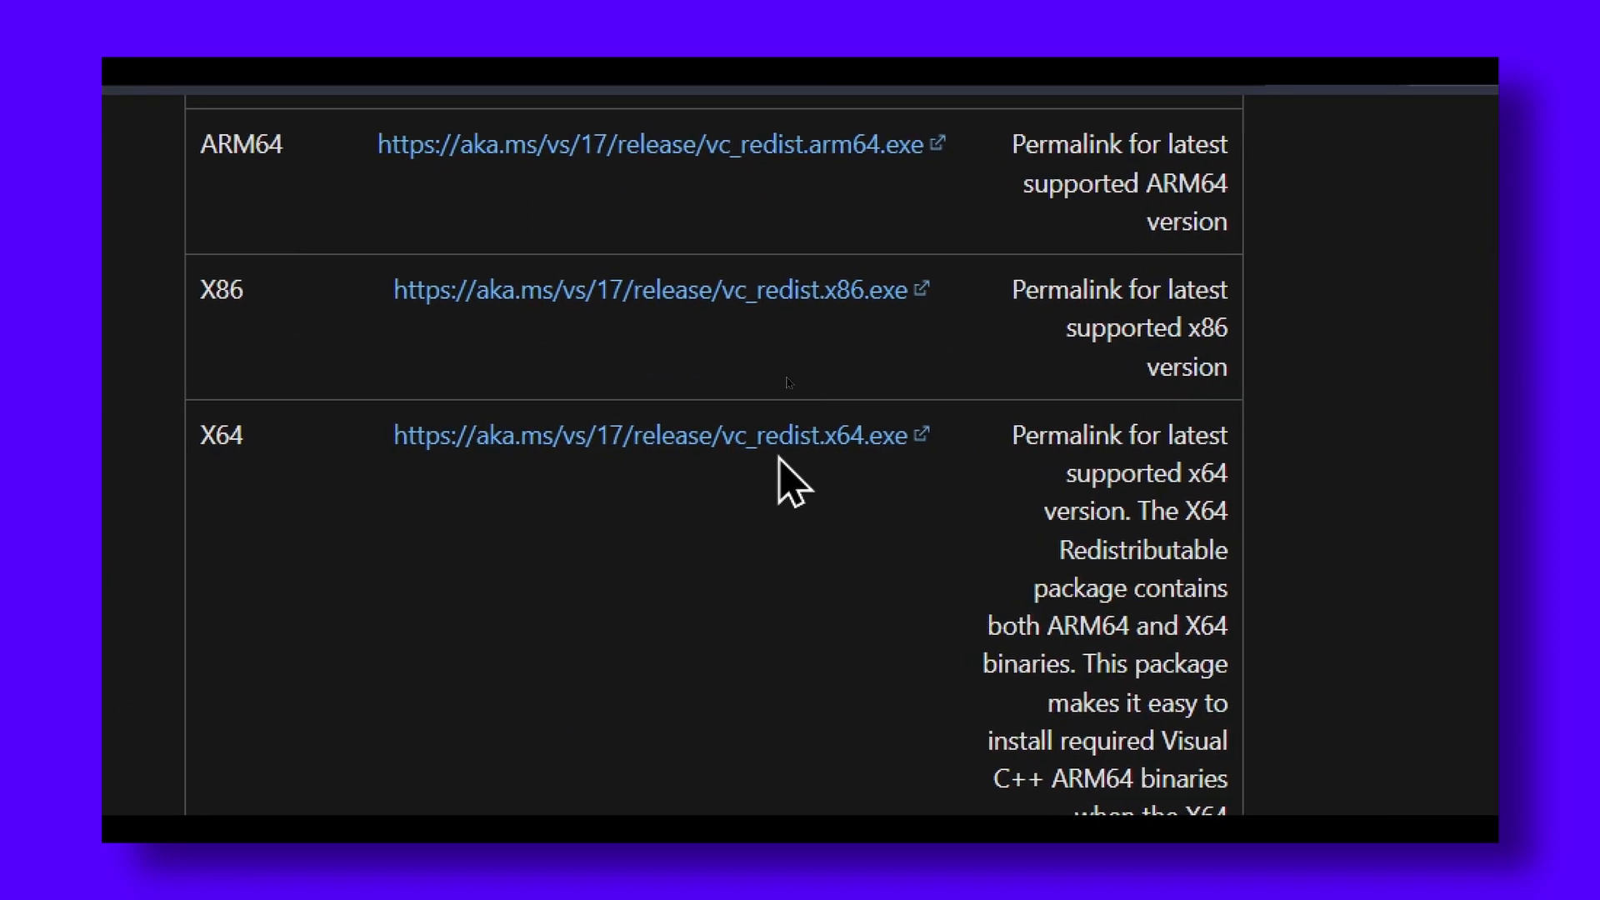
{"action": "left_click", "coordinate": [735, 148]}
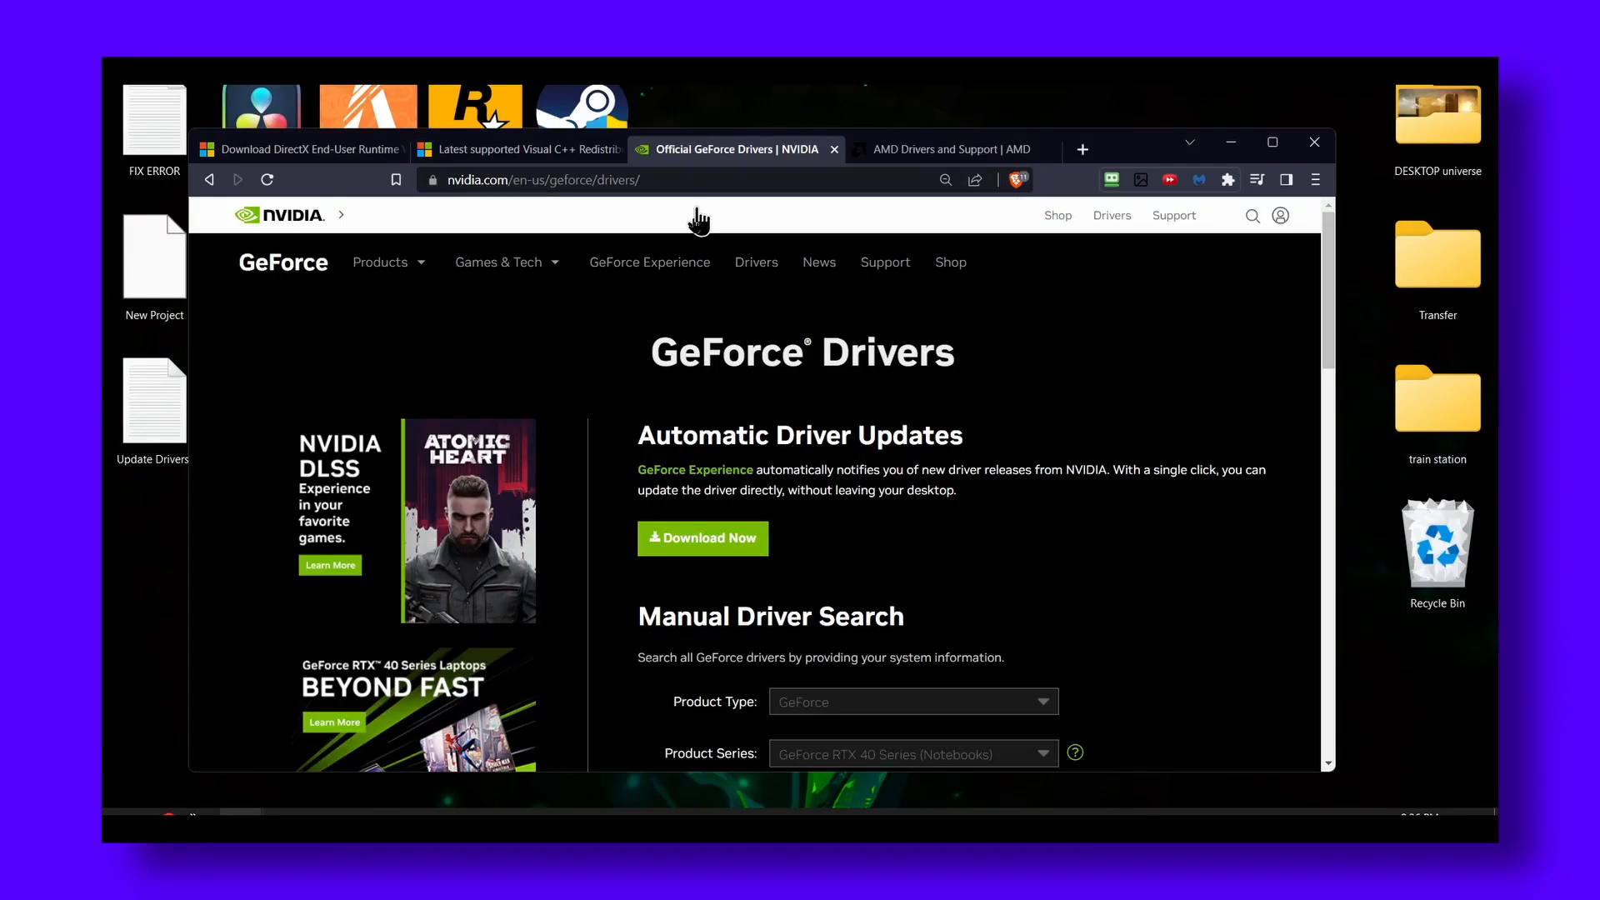
{"action": "mouse_move", "coordinate": [683, 347]}
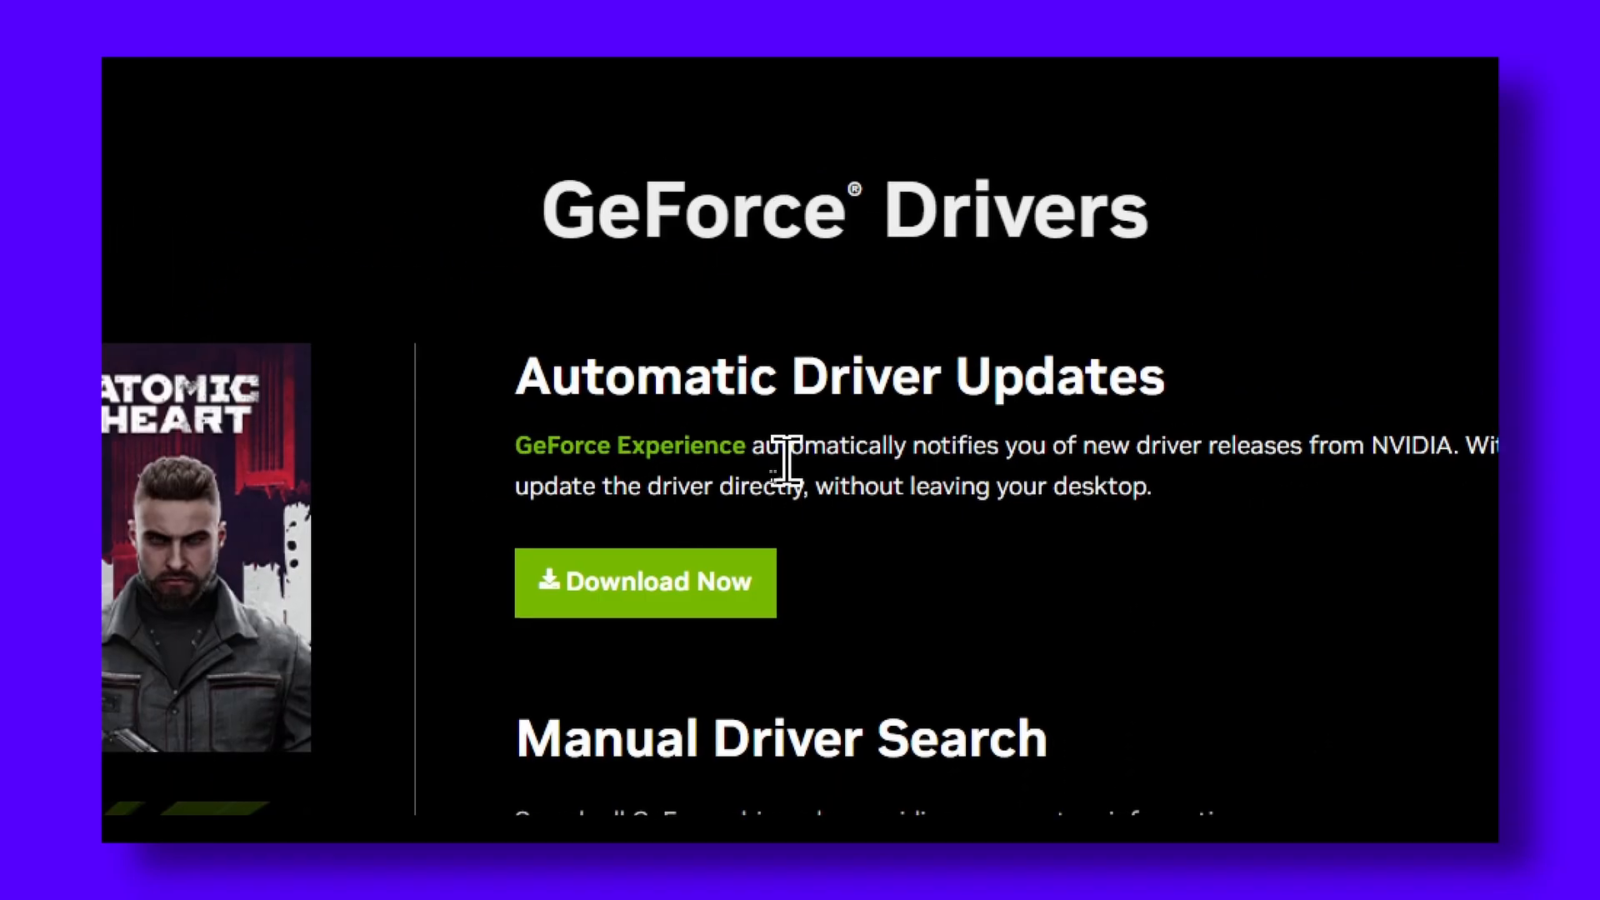
Review NVIDIA's Automatic Driver Updates section, then move to AMD's Drivers and Support tab
{"action": "scroll", "scroll_direction": "down", "scroll_amount": 3}
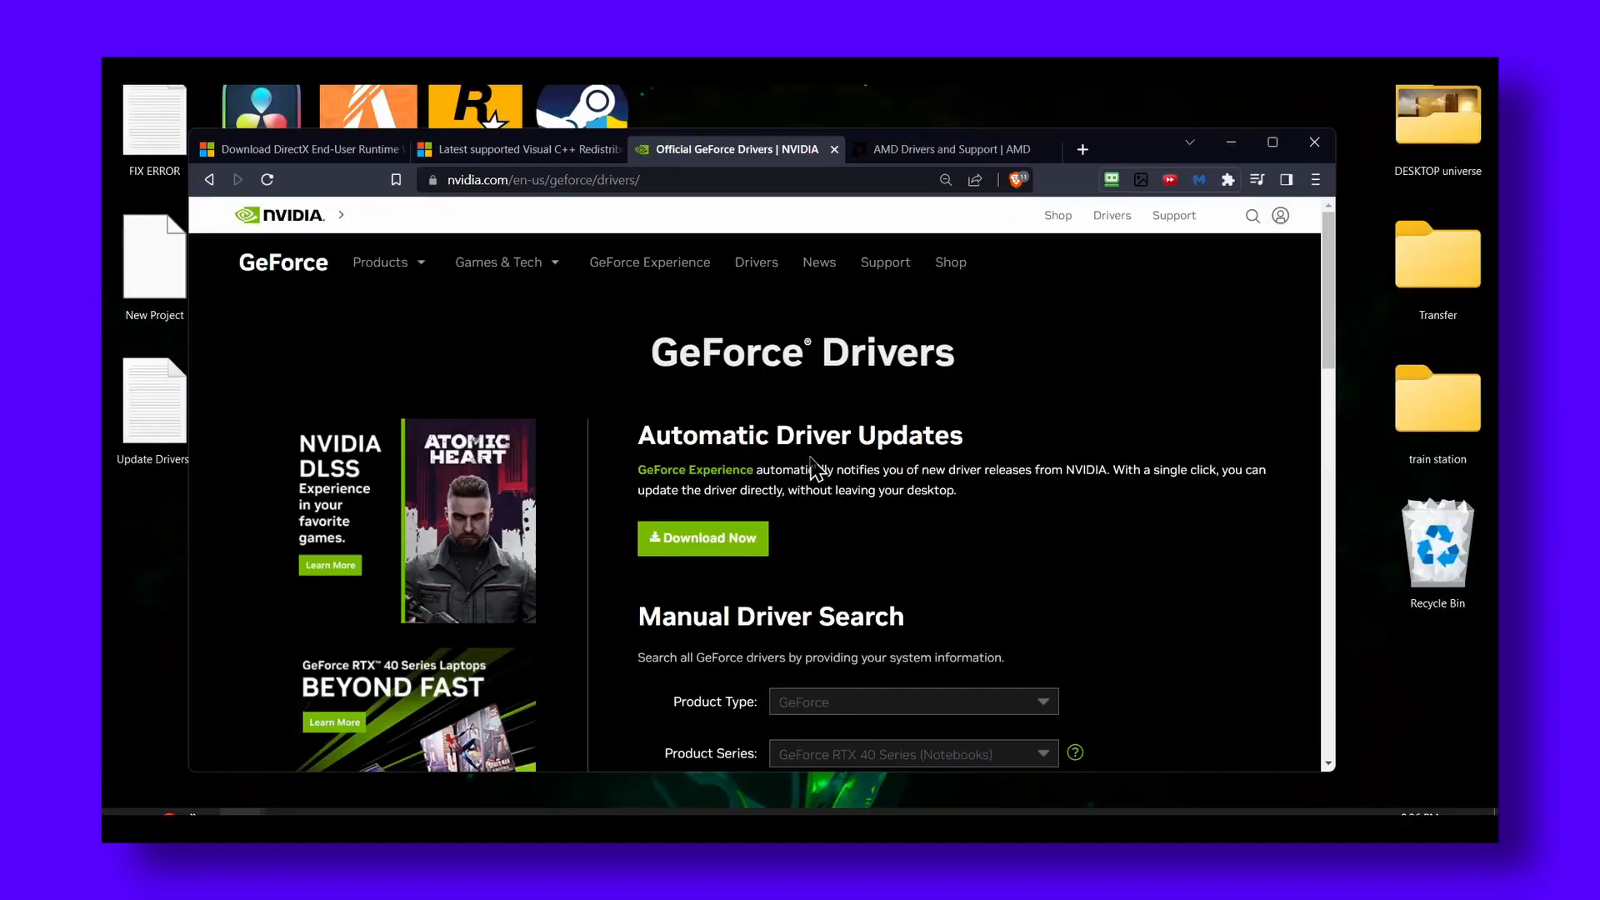
{"action": "mouse_move", "coordinate": [915, 178]}
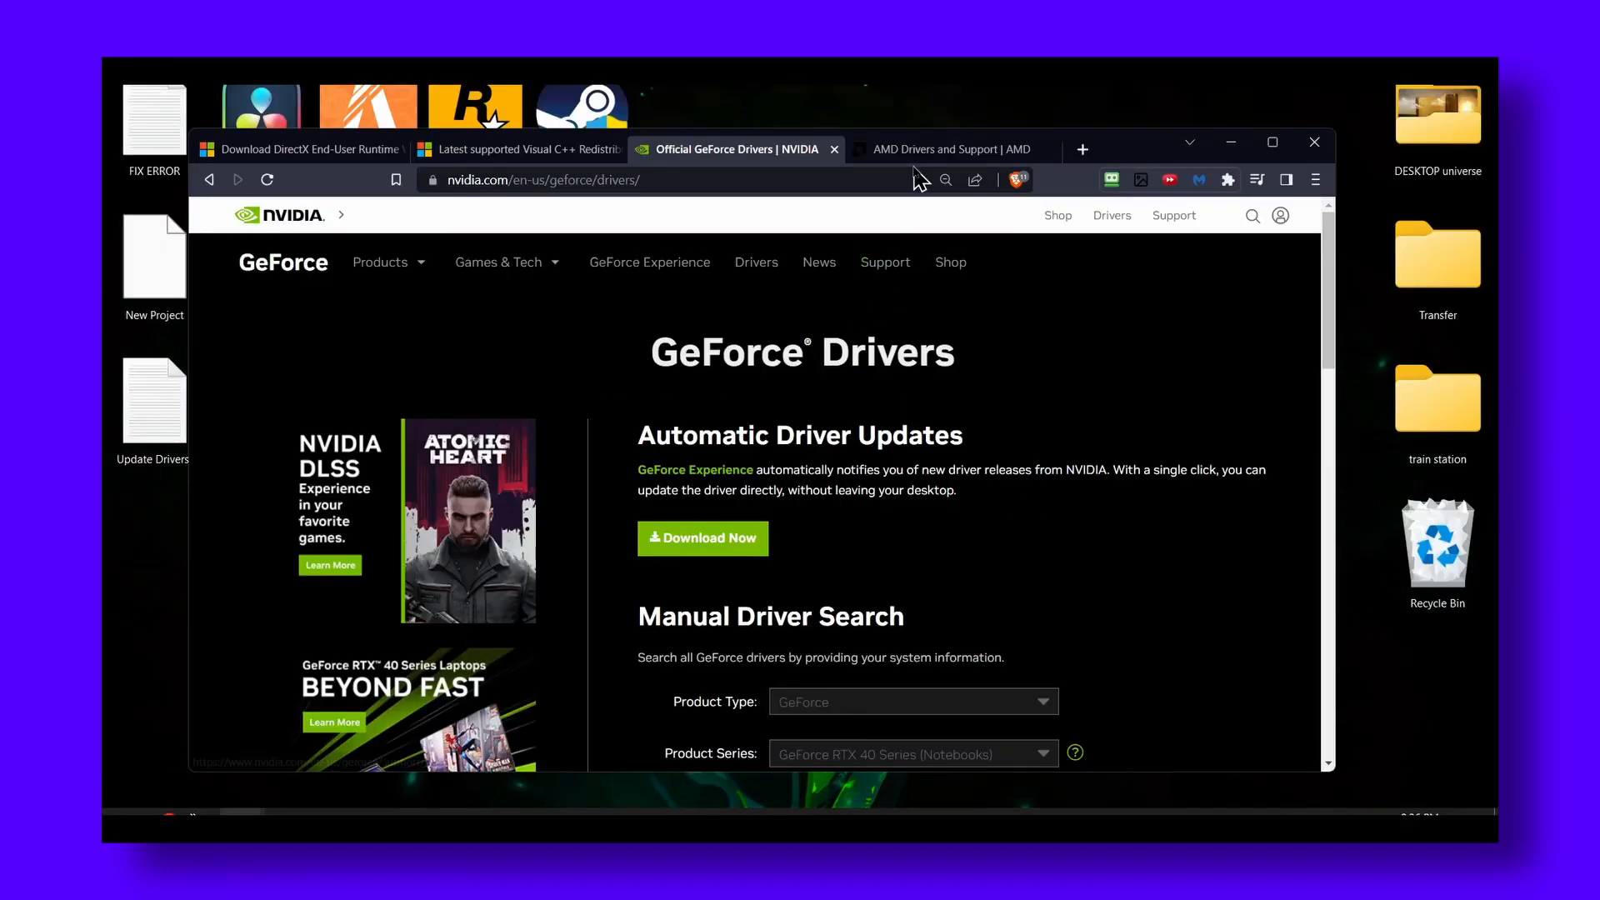
{"action": "left_click", "coordinate": [945, 149]}
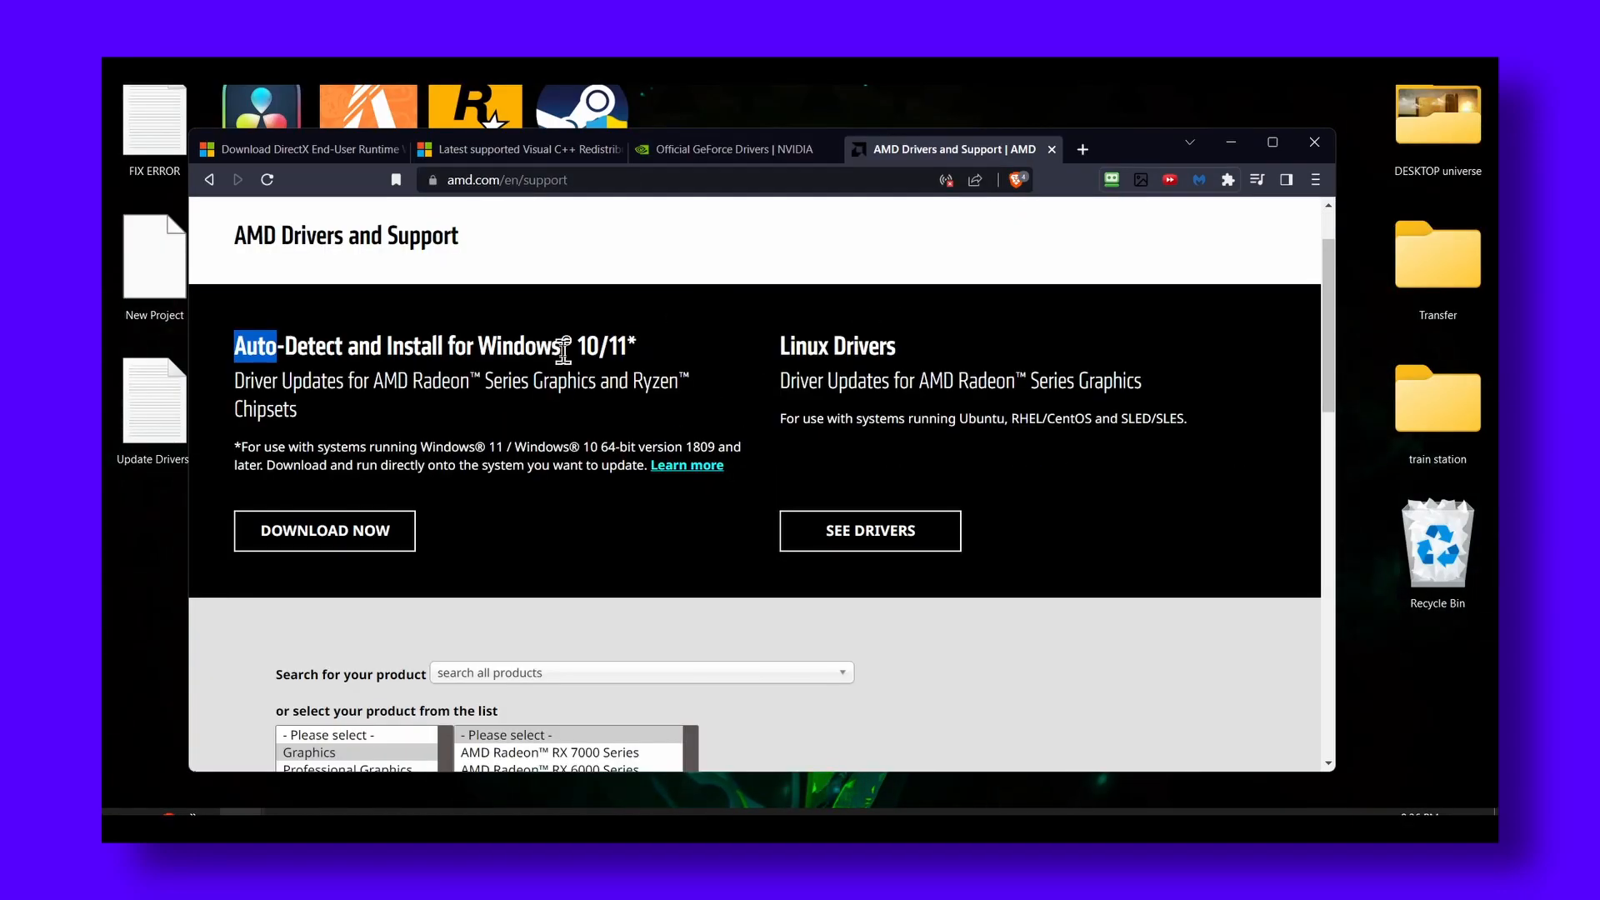
{"action": "mouse_move", "coordinate": [440, 380]}
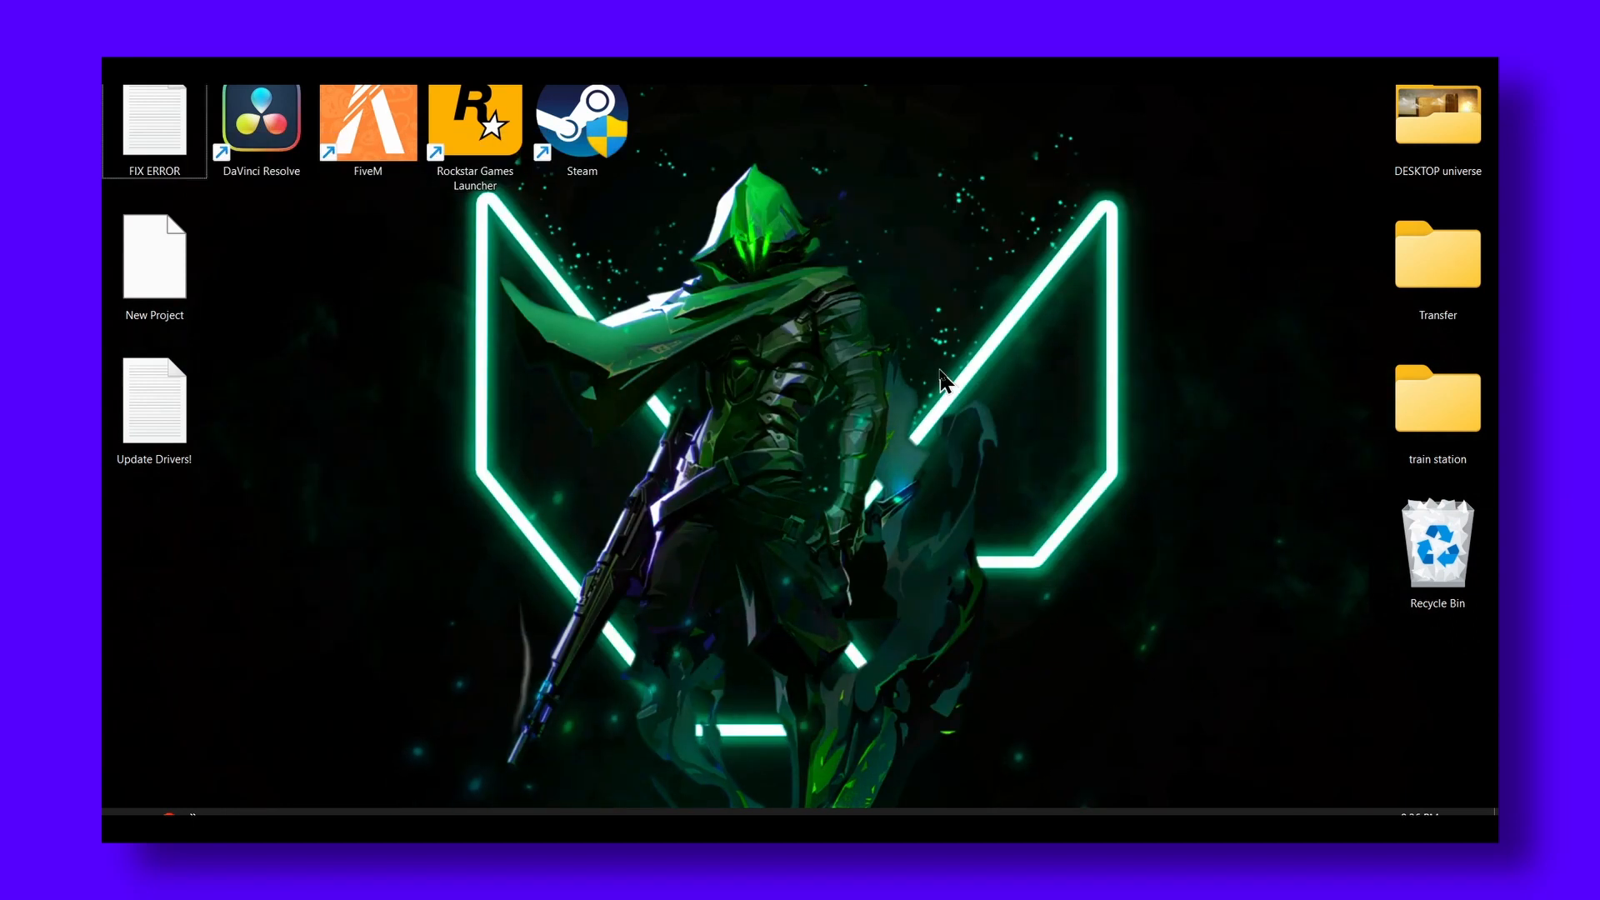
{"action": "mouse_move", "coordinate": [1010, 738]}
{"action": "type", "text": "device Manager"}
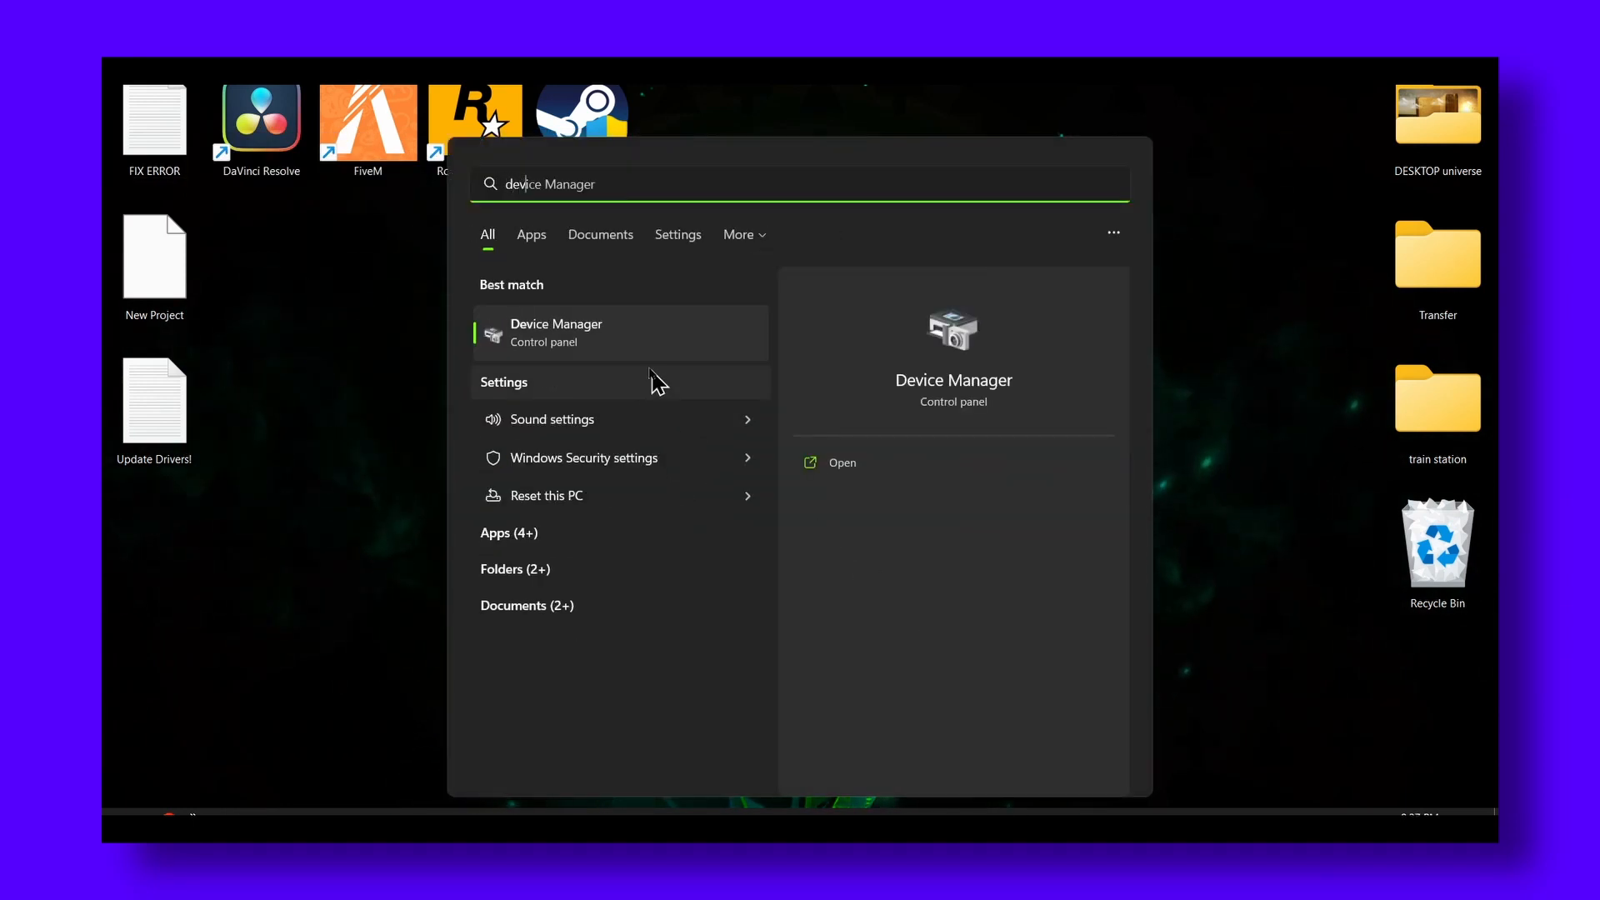
Launch Device Manager from the Windows Search best match
{"action": "left_click", "coordinate": [842, 462]}
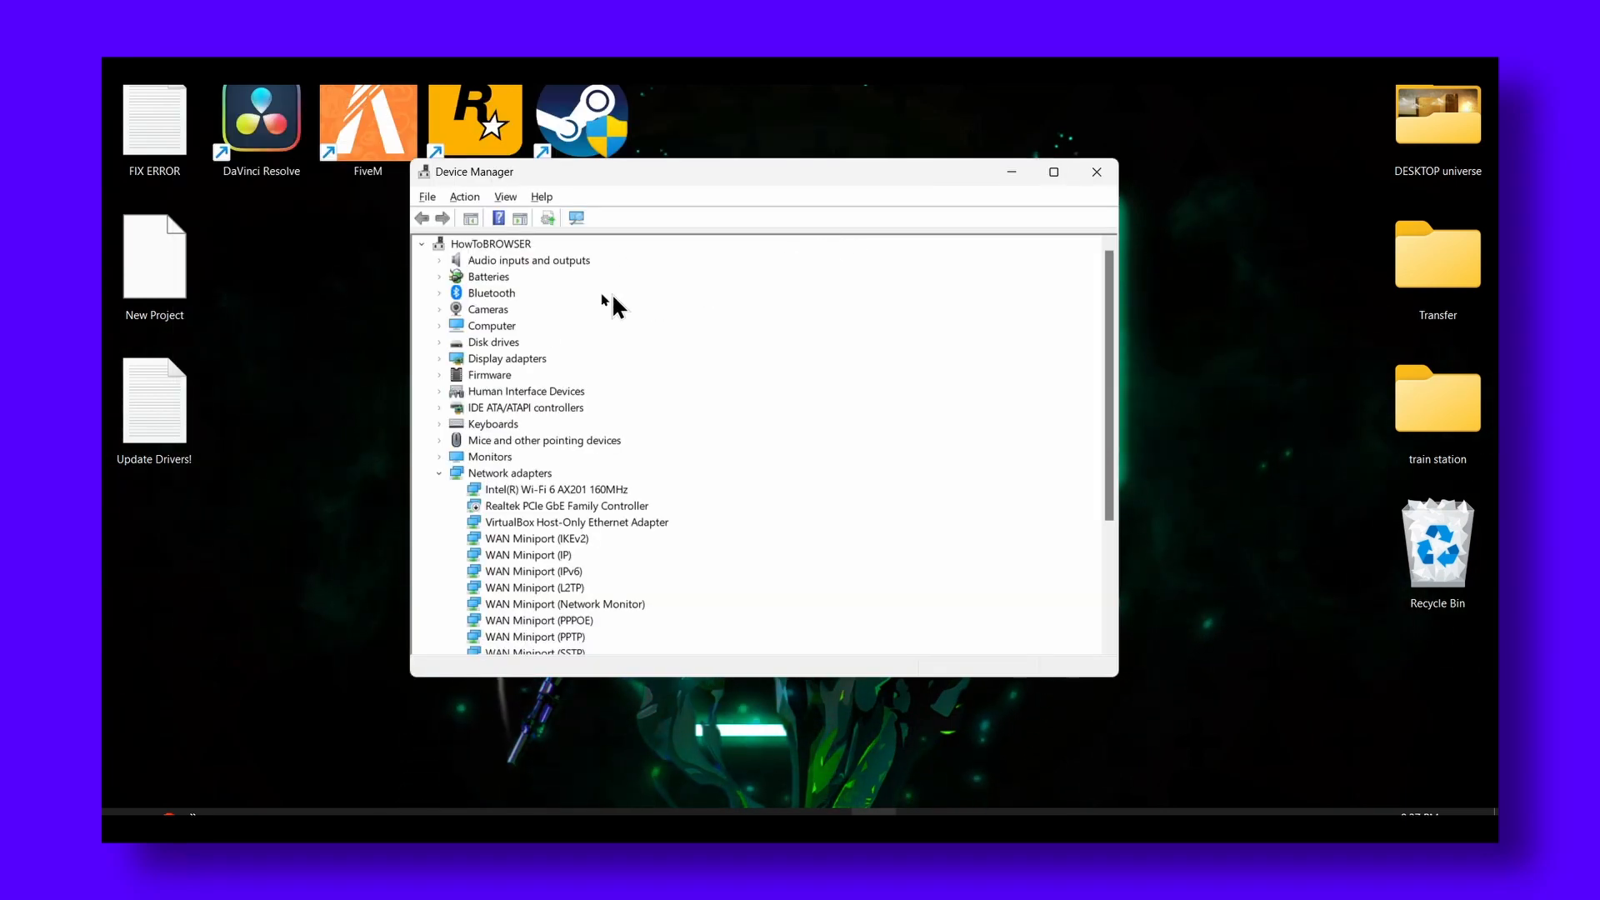
Update the display adapter's driver, picking NVIDIA GeForce RTX 3050 Laptop GPU from the compatible list
{"action": "left_click", "coordinate": [507, 359]}
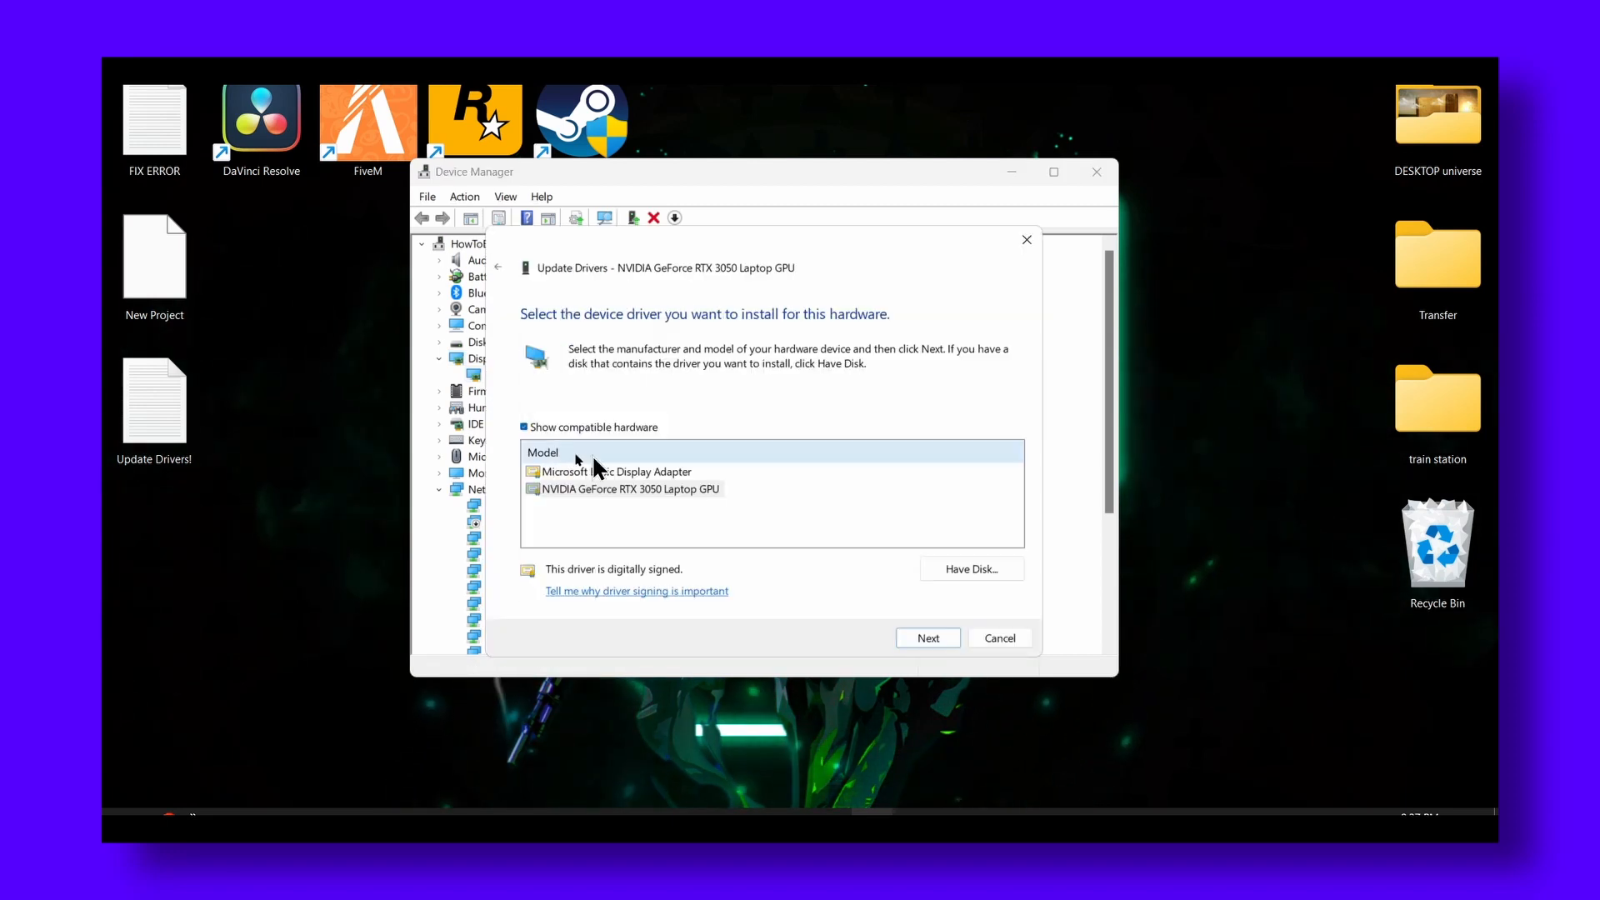
{"action": "left_click", "coordinate": [628, 488]}
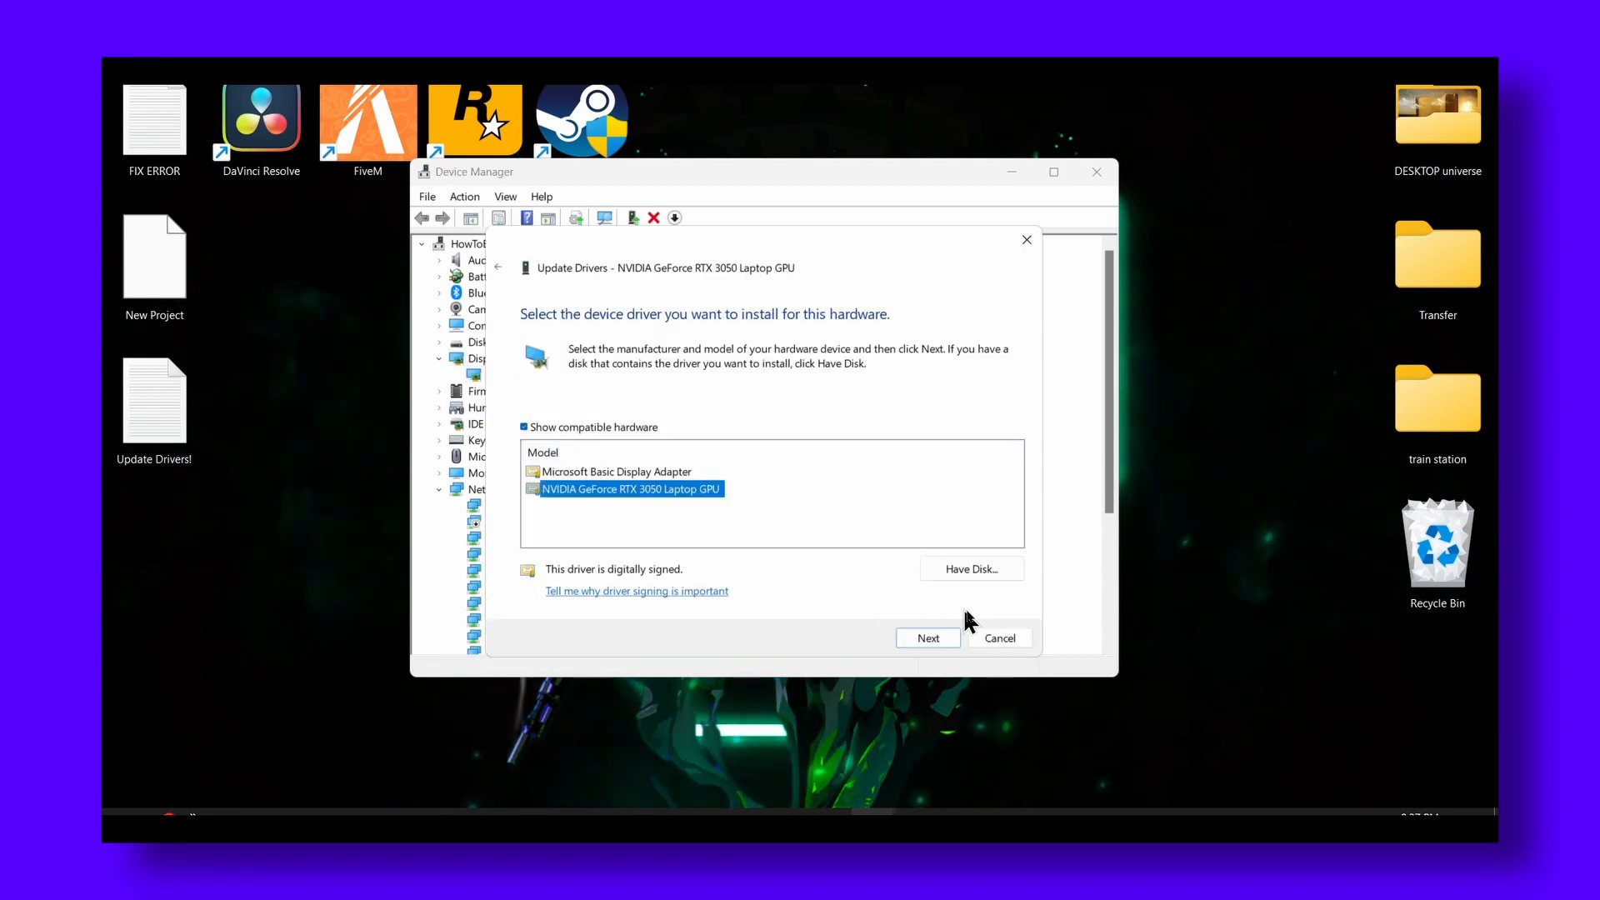
{"action": "left_click", "coordinate": [998, 639]}
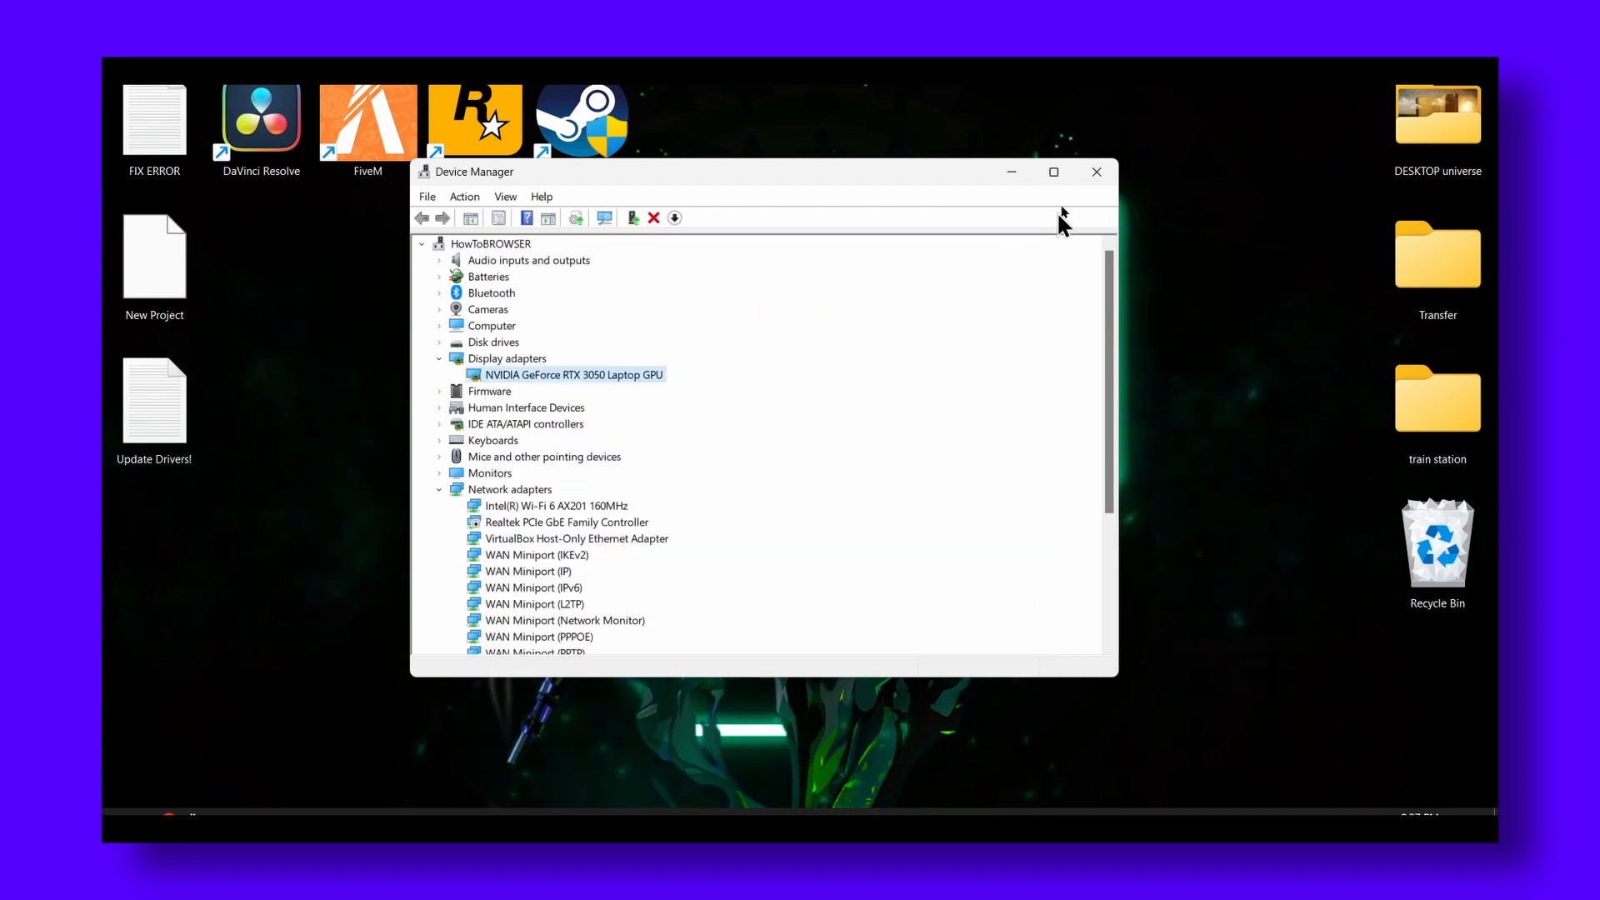
Close Device Manager, leaving the bare desktop
{"action": "left_click", "coordinate": [1097, 172]}
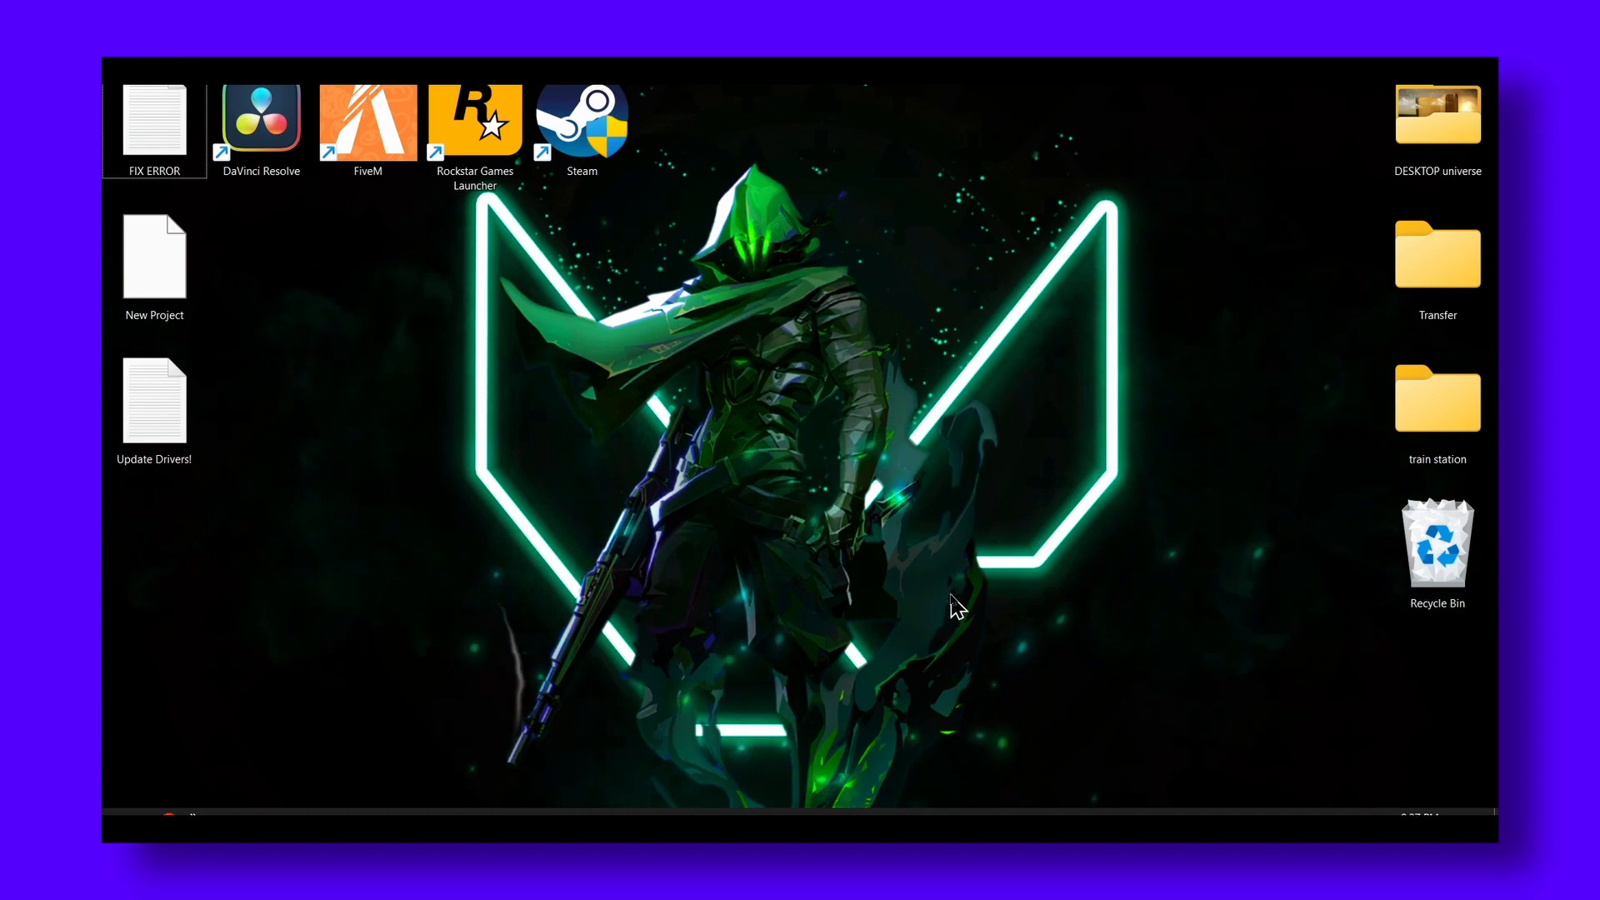
{"action": "mouse_move", "coordinate": [1052, 762]}
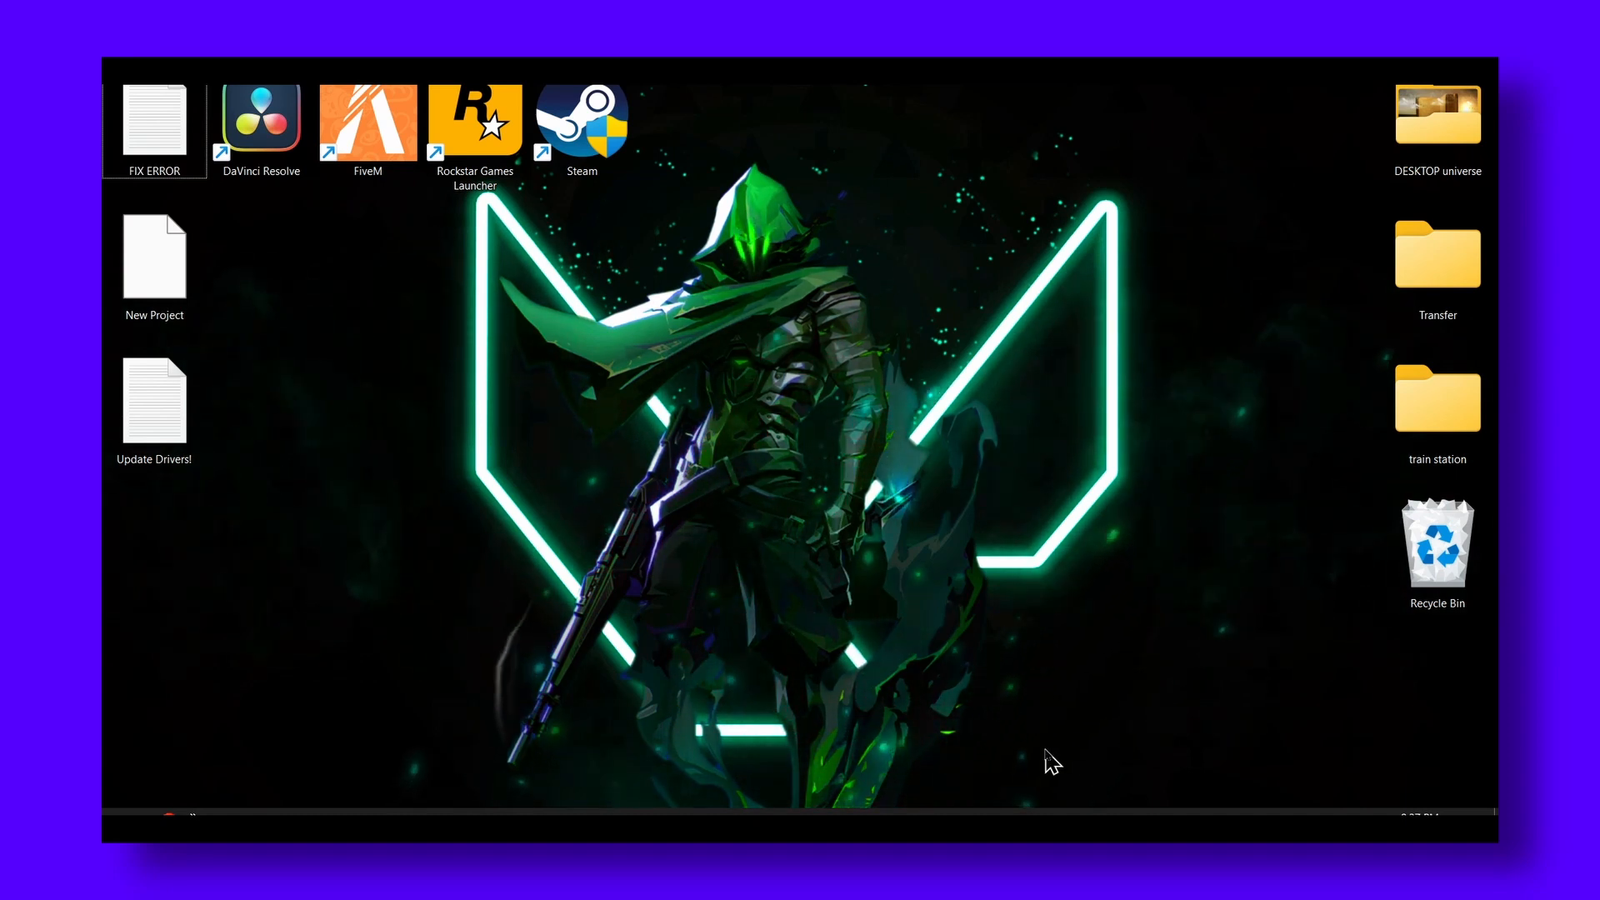